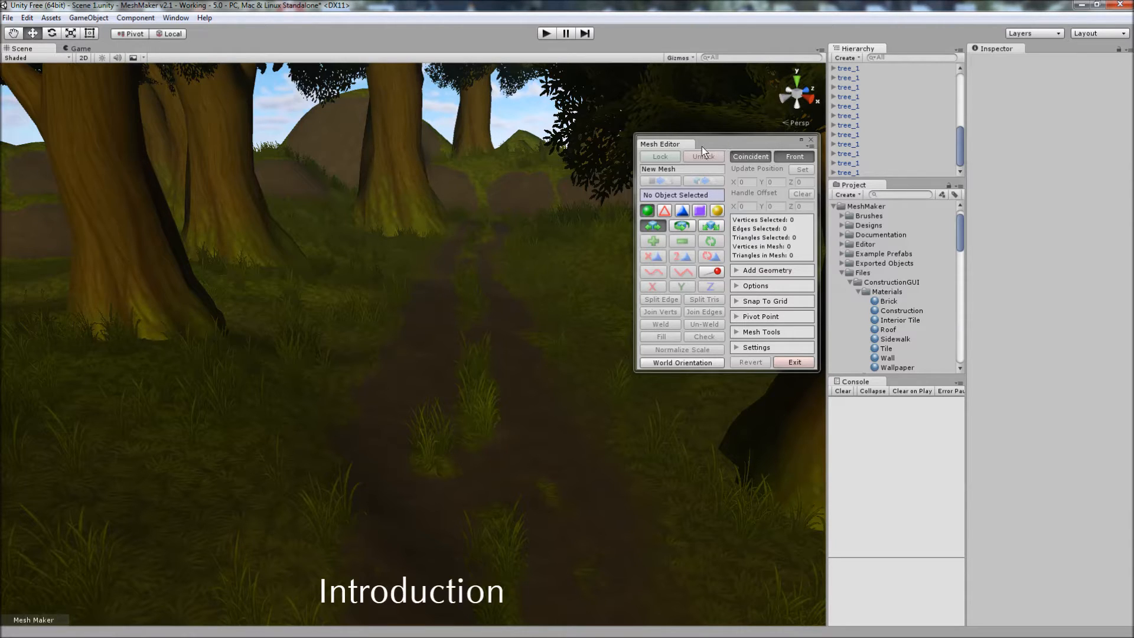
{"action": "mouse_move", "coordinate": [769, 345]}
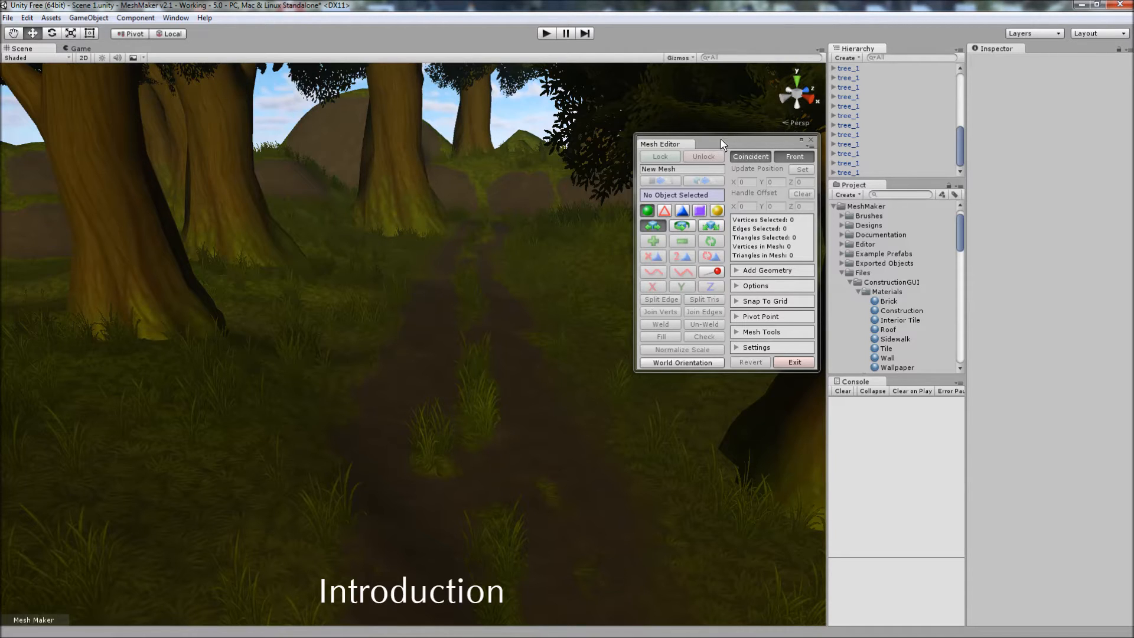
{"action": "mouse_move", "coordinate": [746, 172]}
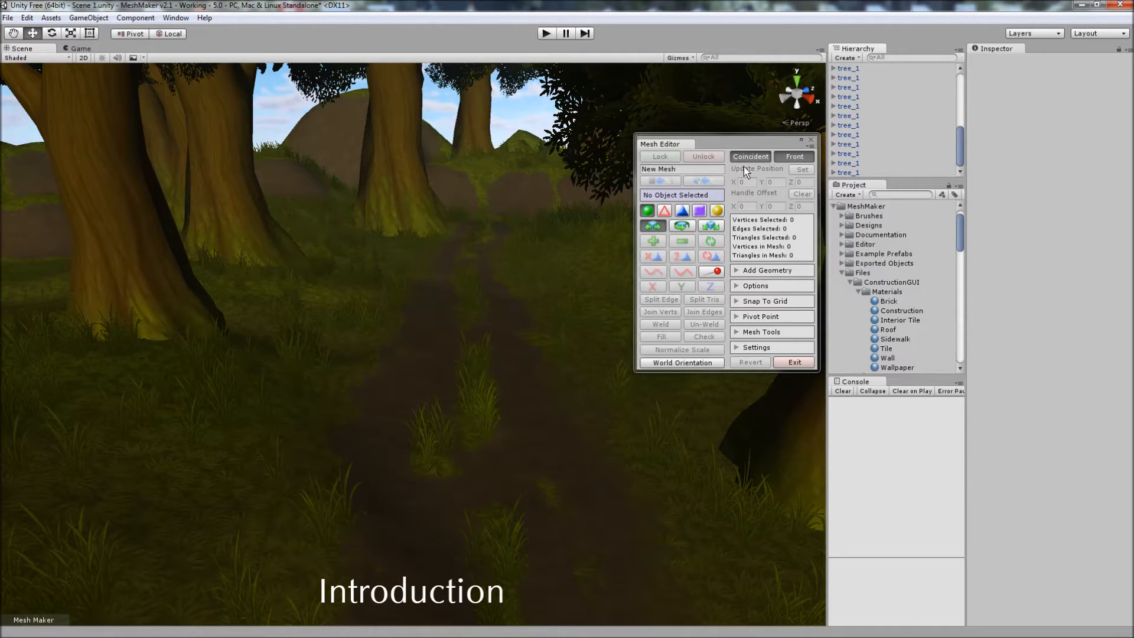
{"action": "mouse_move", "coordinate": [726, 146]}
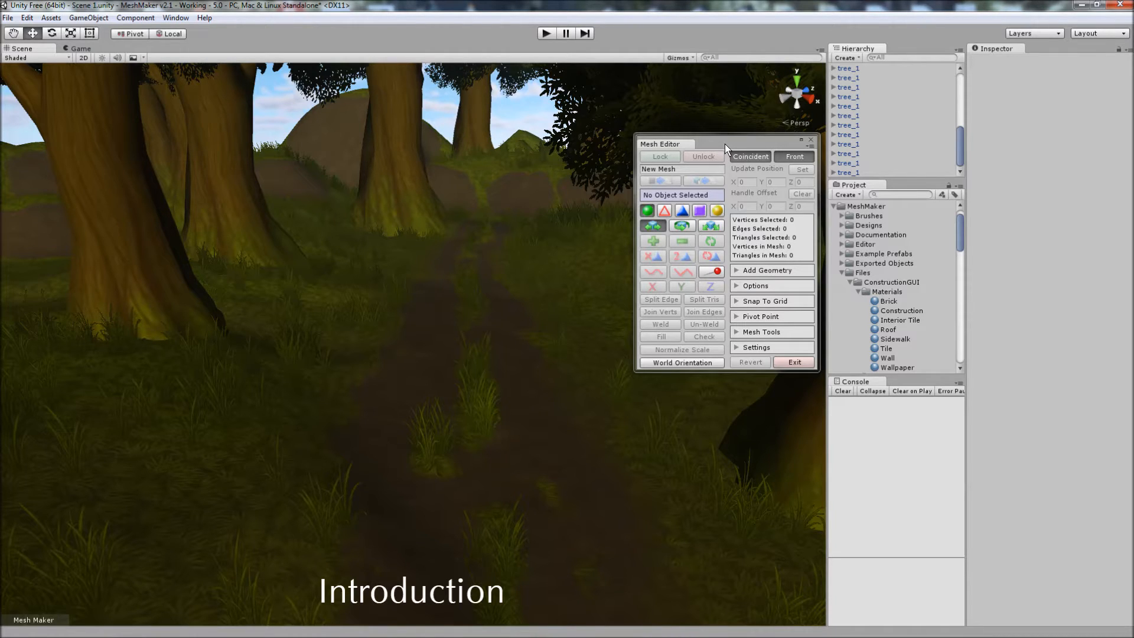
{"action": "mouse_move", "coordinate": [750, 157]}
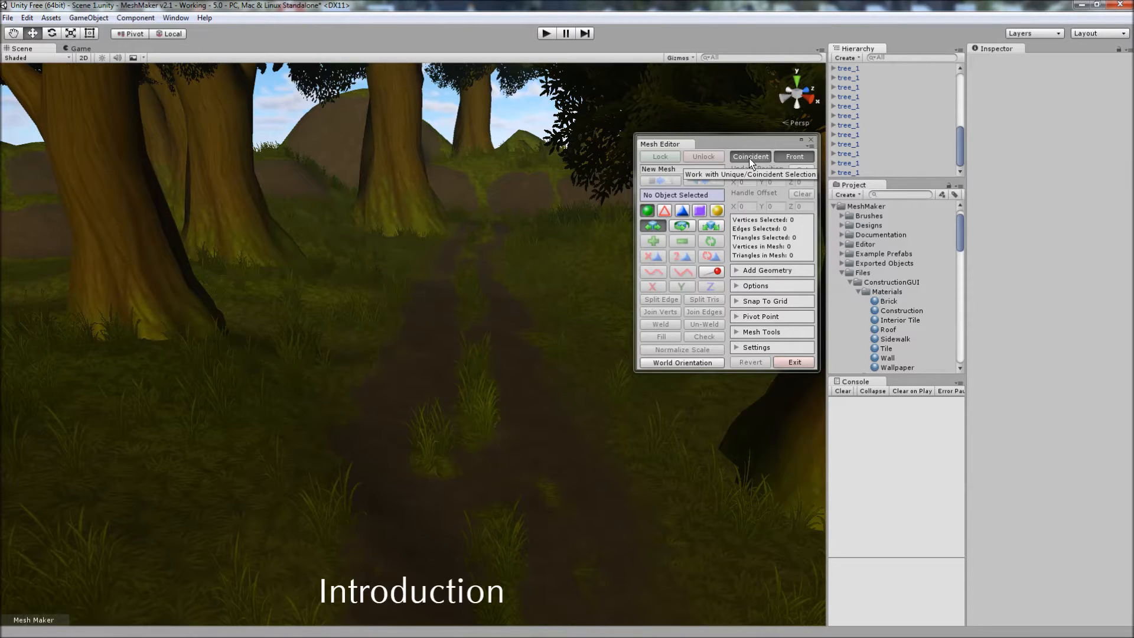
{"action": "mouse_move", "coordinate": [793, 157]}
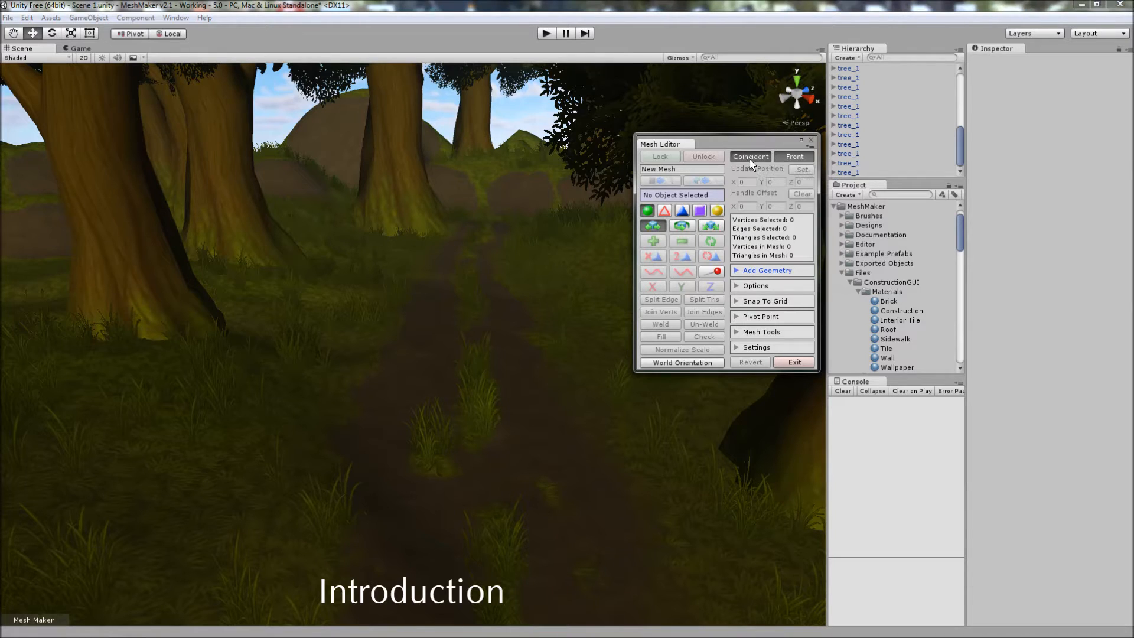
{"action": "mouse_move", "coordinate": [750, 156]}
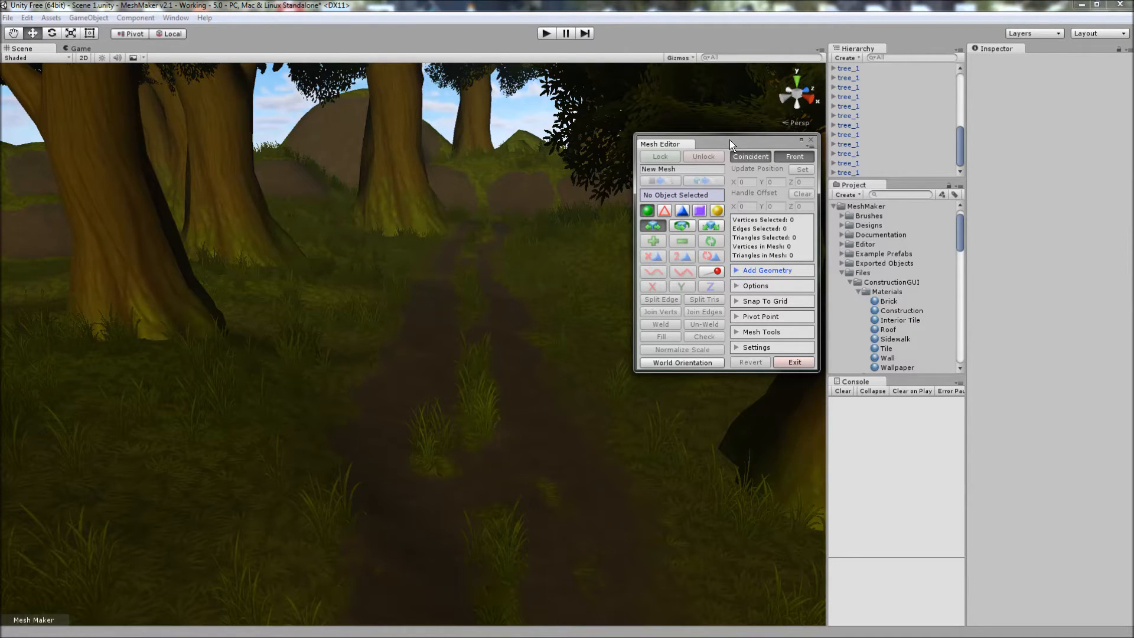
- Add a Cylinder primitive to the scene through Add Geometry and select it
{"action": "left_click", "coordinate": [768, 269]}
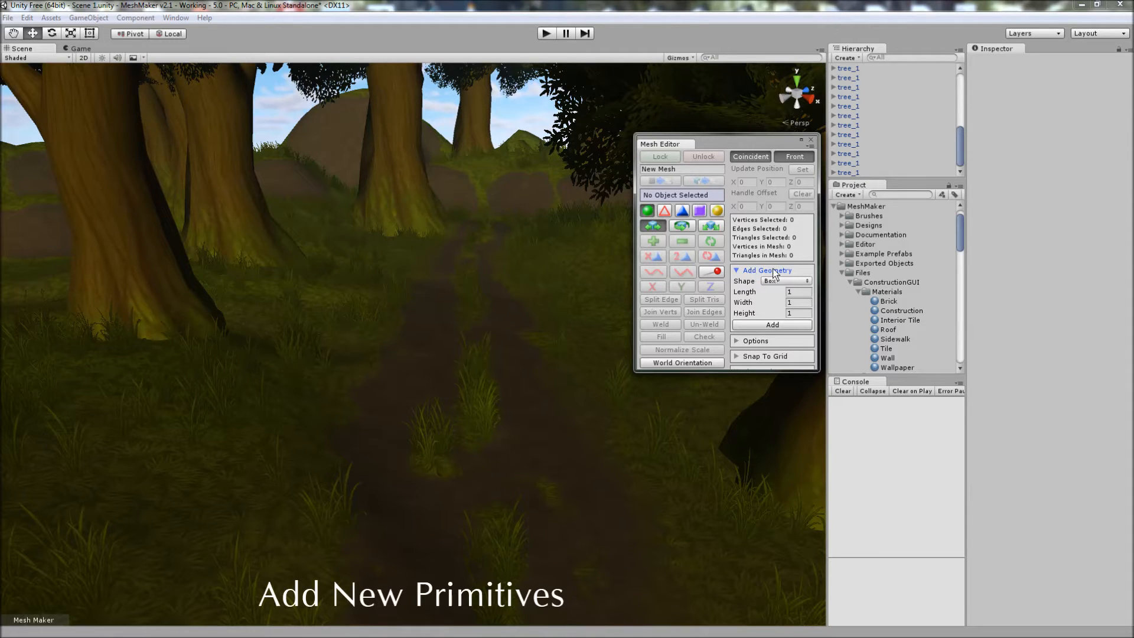
{"action": "left_click", "coordinate": [788, 281]}
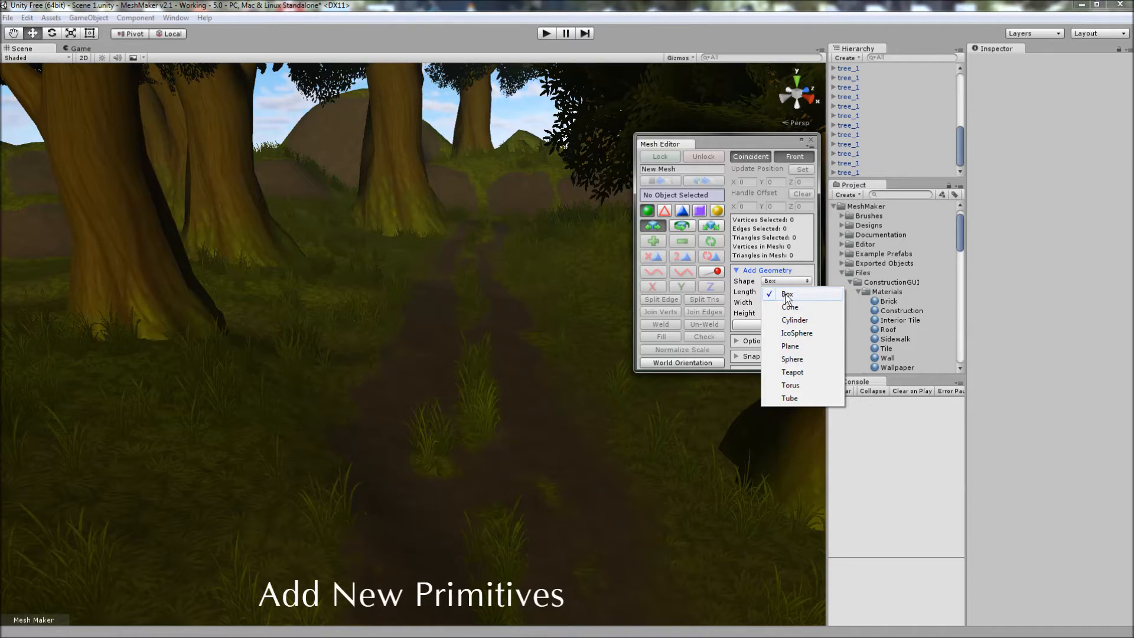
{"action": "mouse_move", "coordinate": [794, 320]}
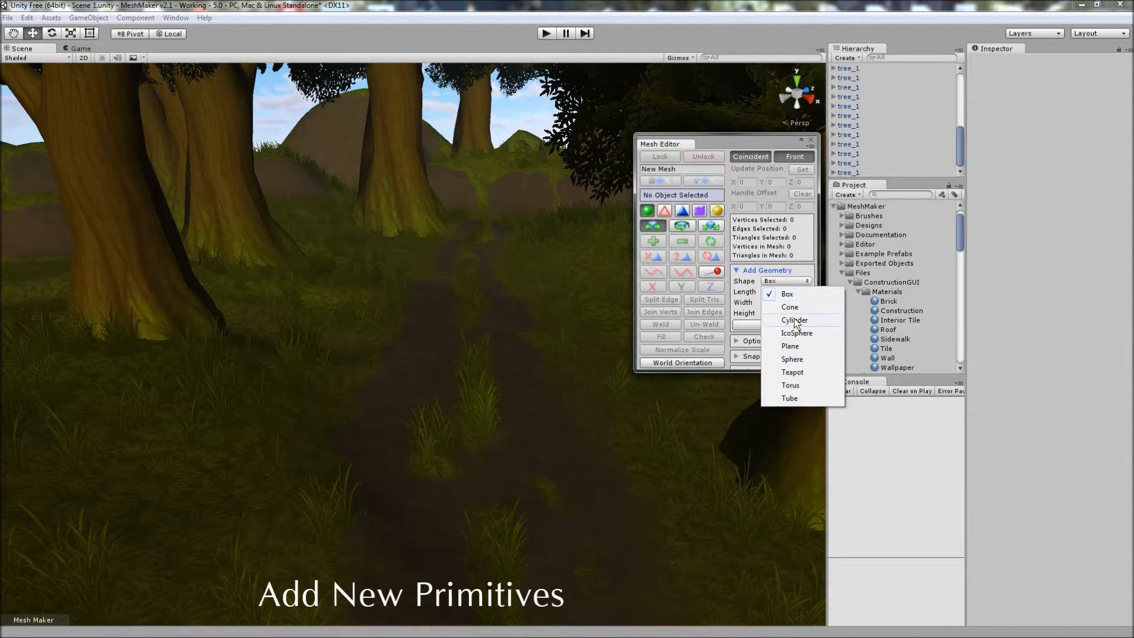
{"action": "mouse_move", "coordinate": [790, 347]}
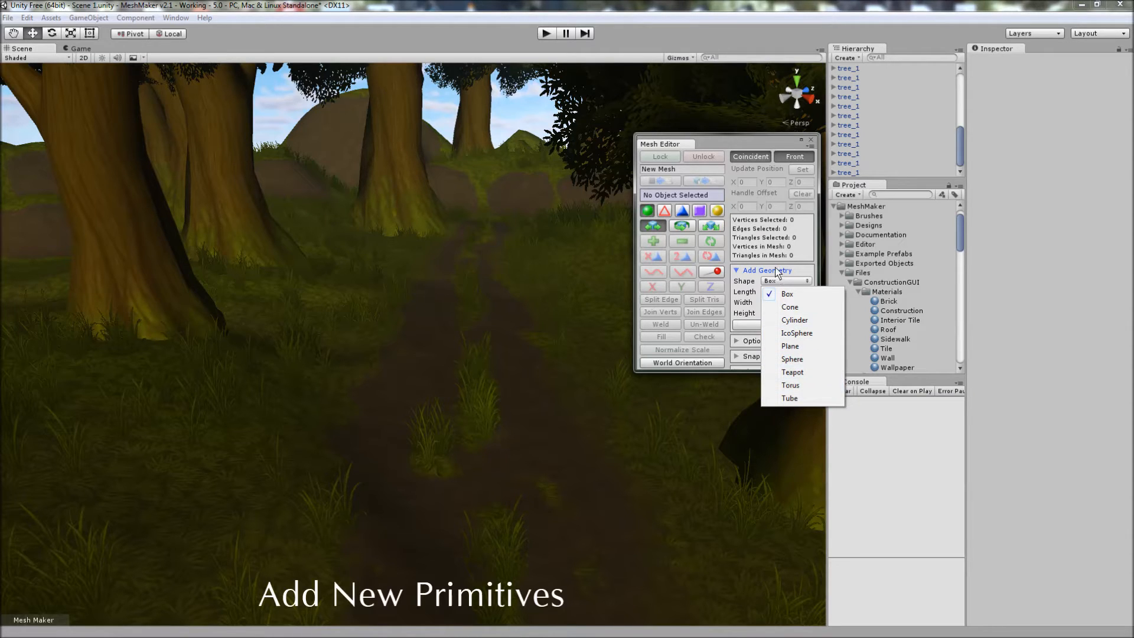
{"action": "left_click", "coordinate": [787, 295]}
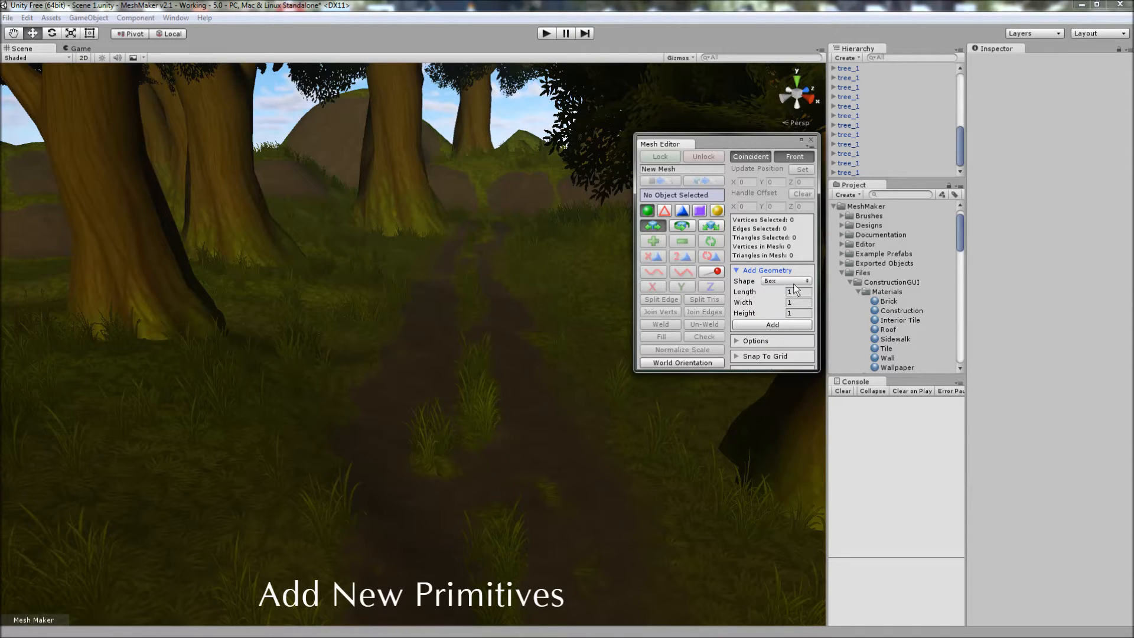
{"action": "left_click", "coordinate": [784, 281]}
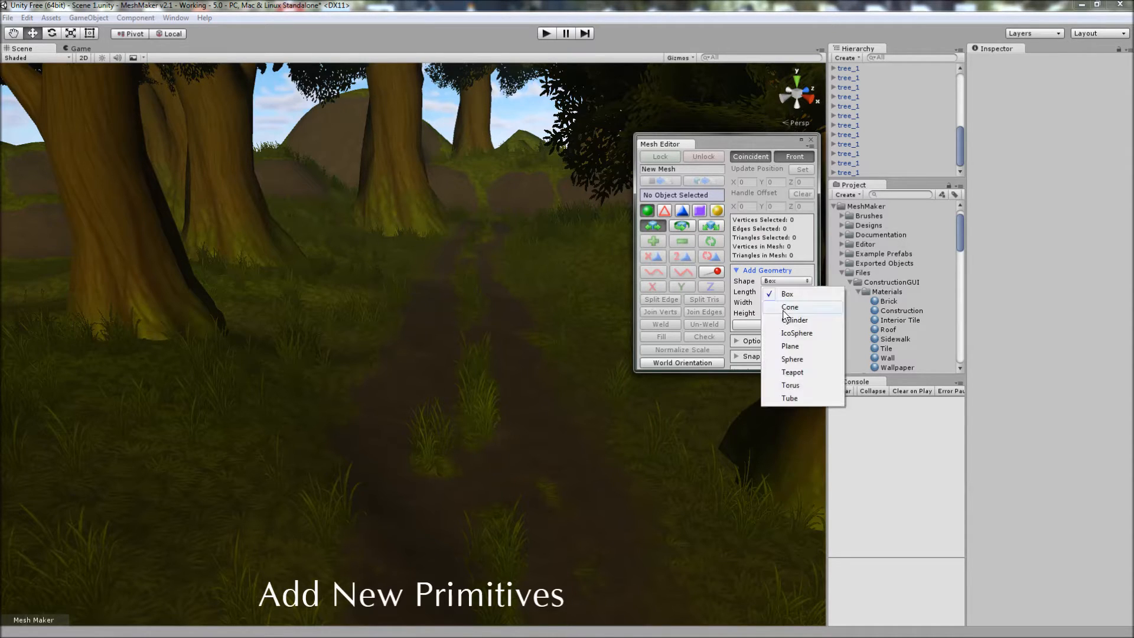
{"action": "left_click", "coordinate": [793, 320]}
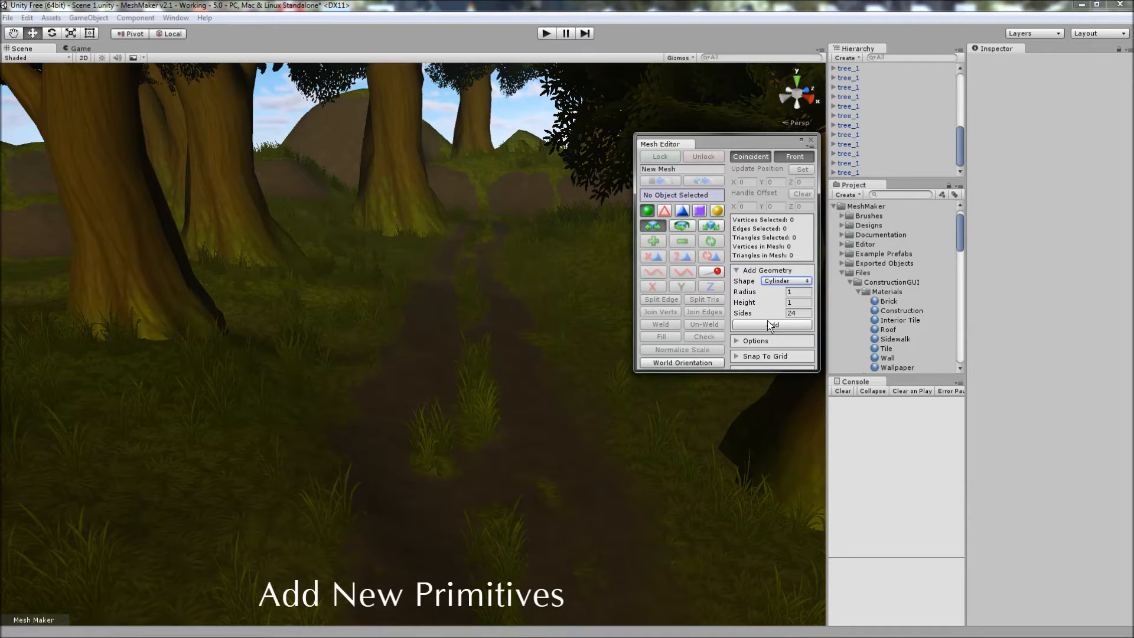
{"action": "left_click", "coordinate": [770, 324]}
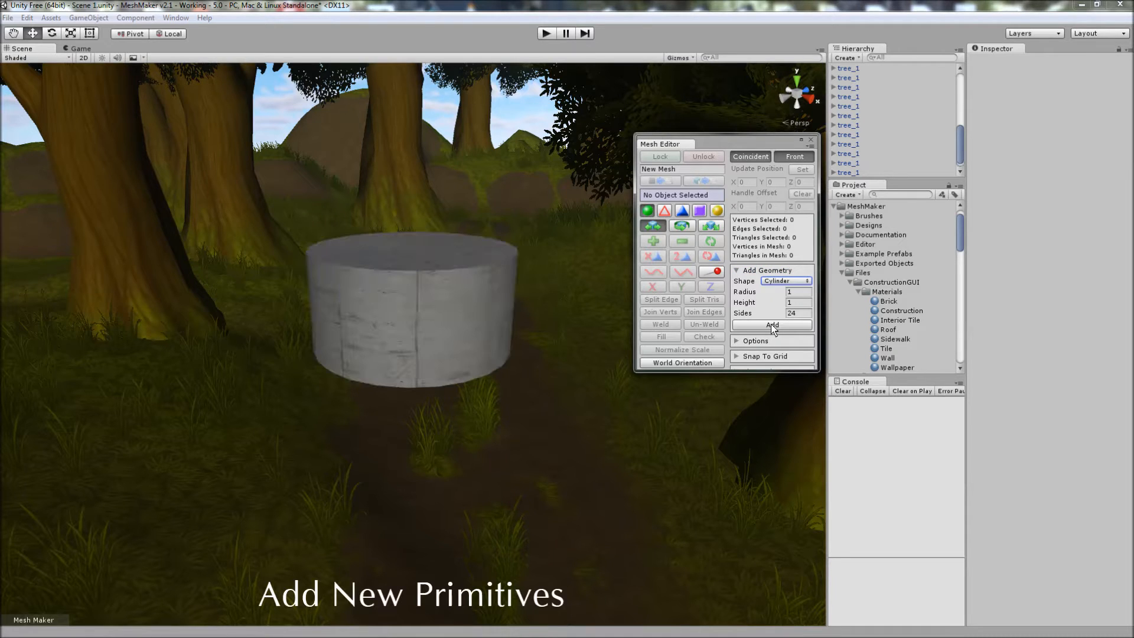
{"action": "left_click", "coordinate": [772, 324]}
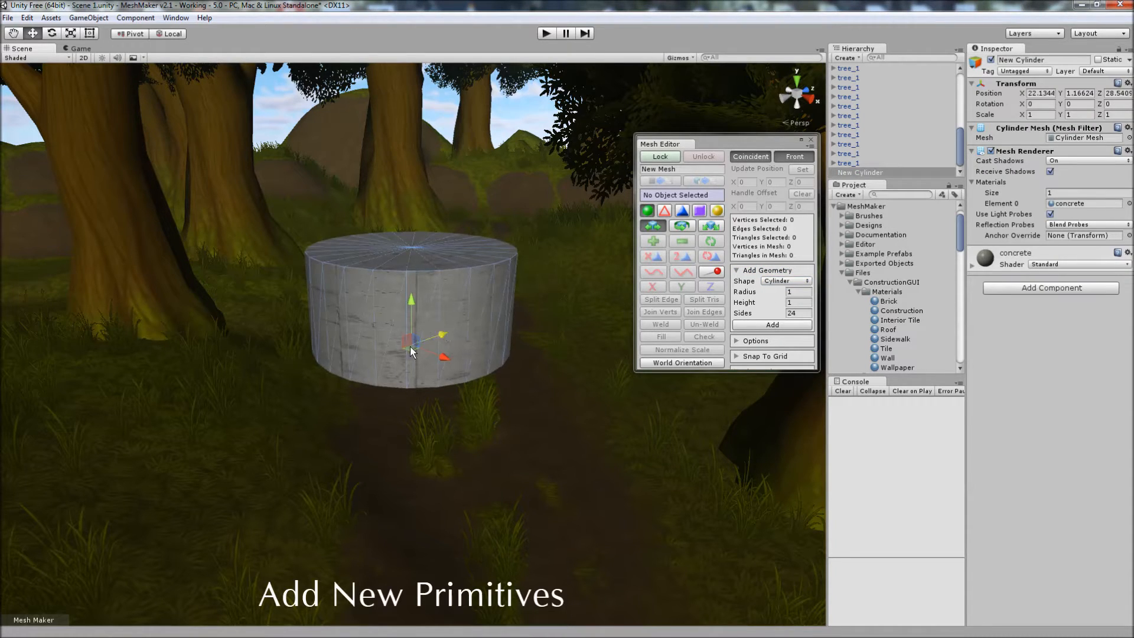
- Choose Teapot as the next shape to add to the scene
{"action": "left_click", "coordinate": [784, 281]}
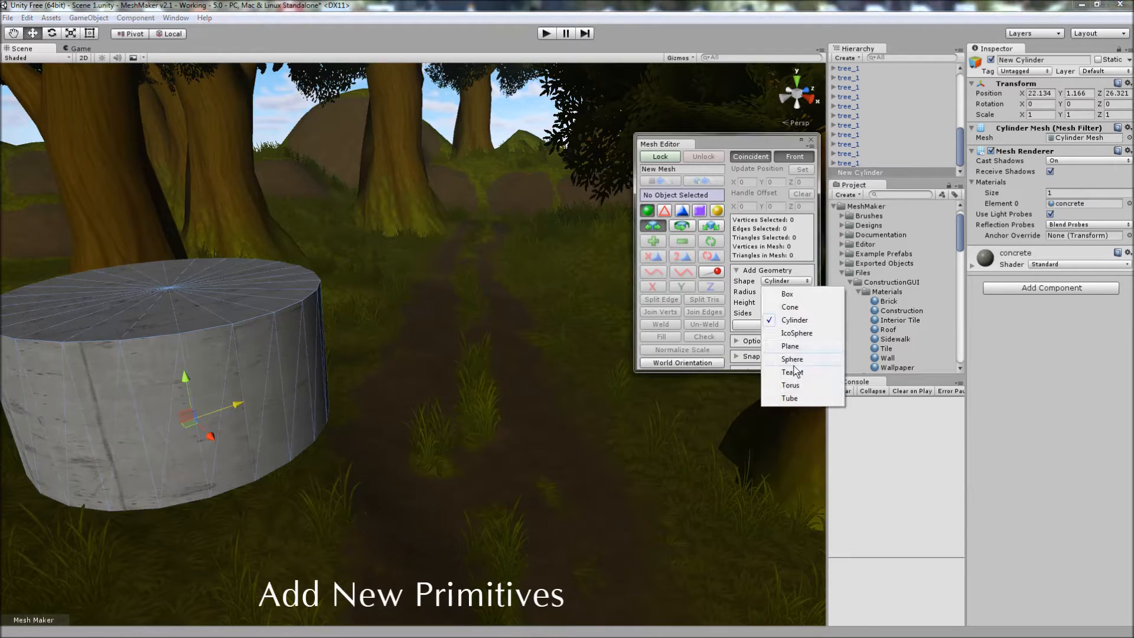
{"action": "left_click", "coordinate": [792, 372]}
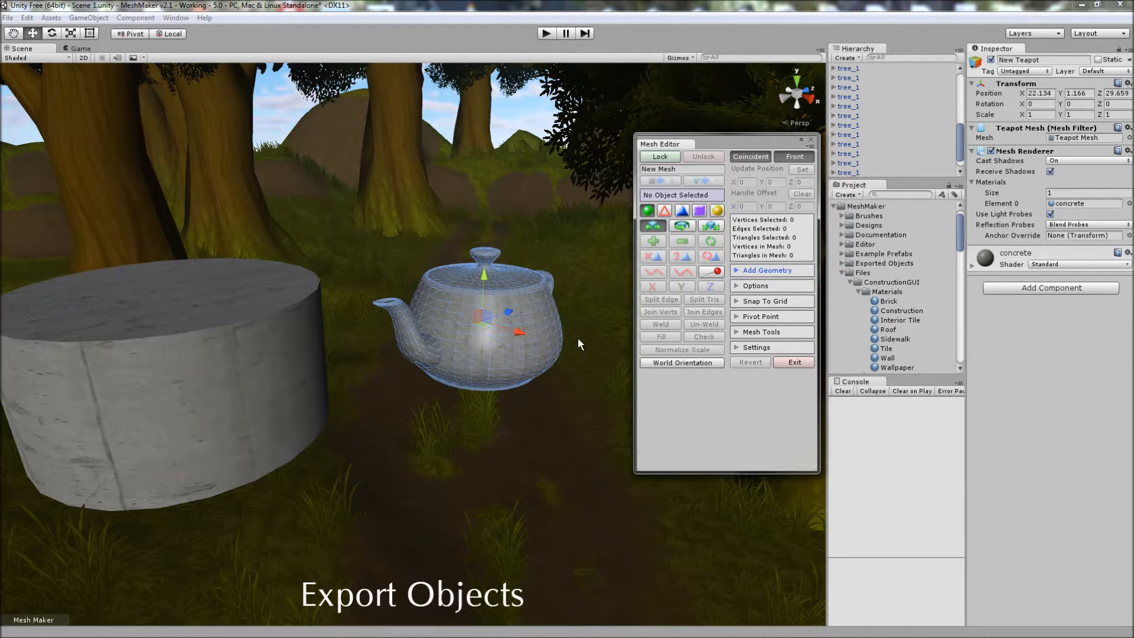
{"action": "left_click", "coordinate": [760, 330]}
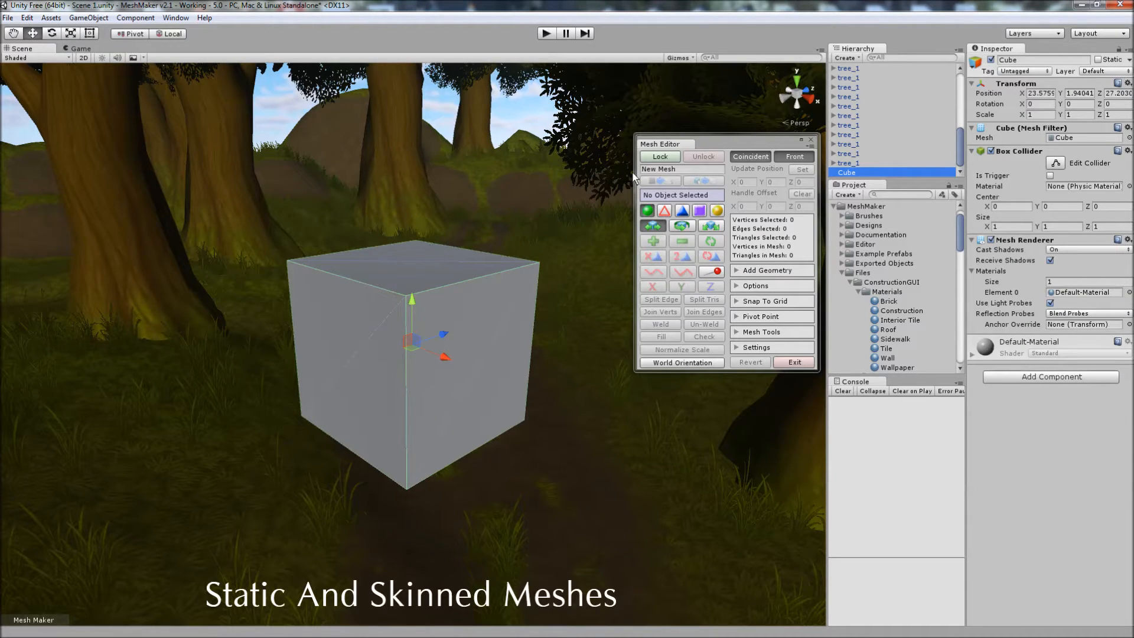
{"action": "mouse_move", "coordinate": [659, 157]}
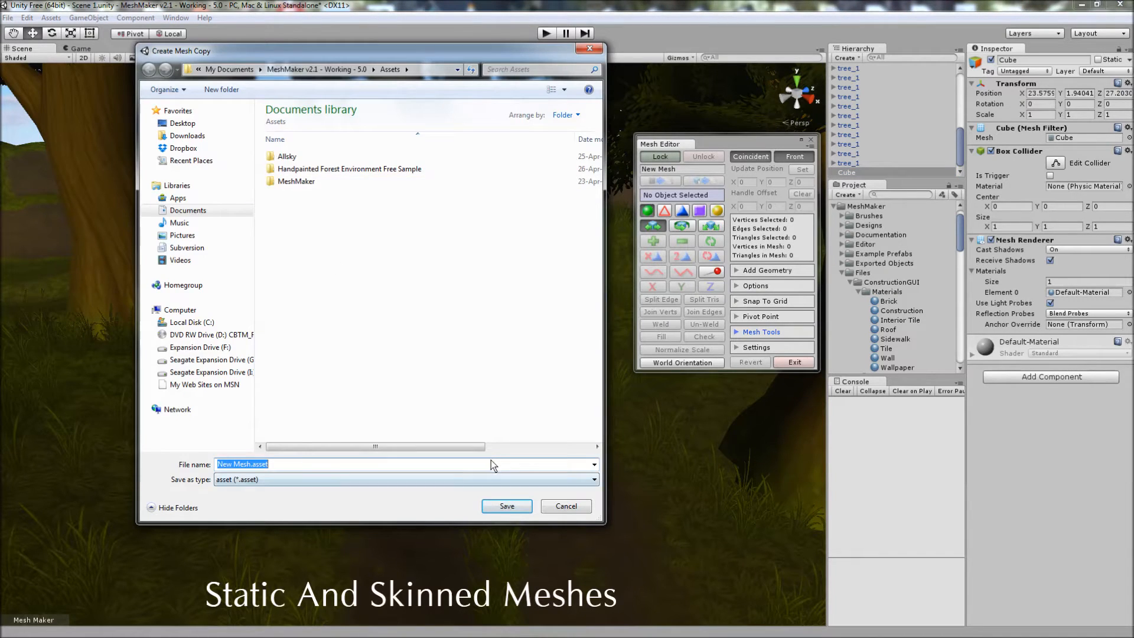
- Save the editable mesh copy as New Mesh.asset in the Assets folder
{"action": "left_click", "coordinate": [507, 506]}
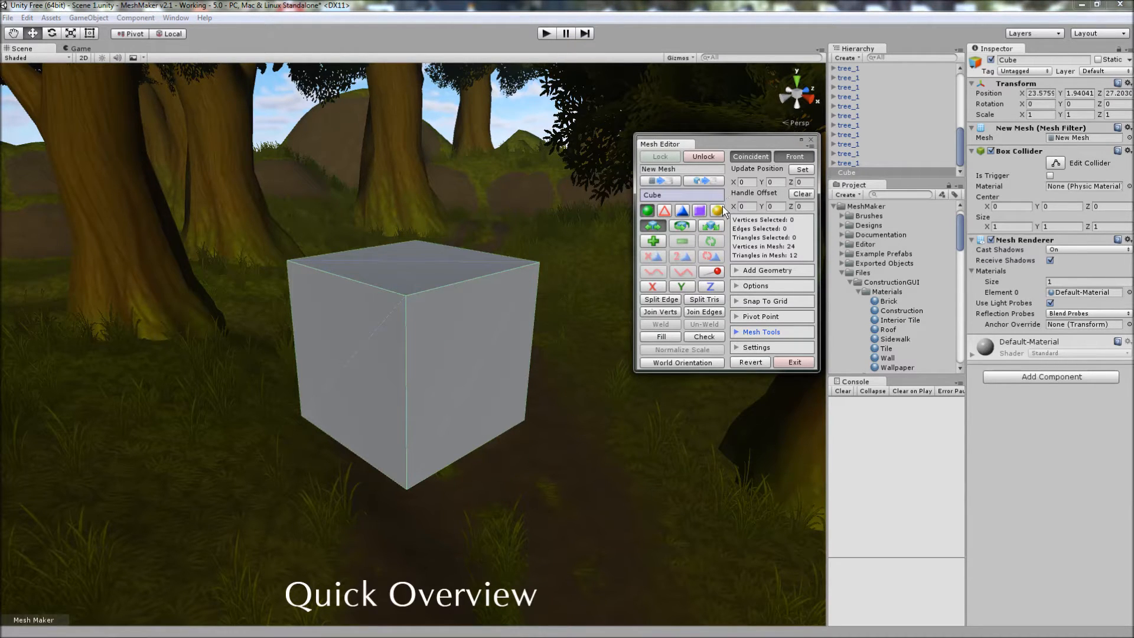
{"action": "mouse_move", "coordinate": [716, 210]}
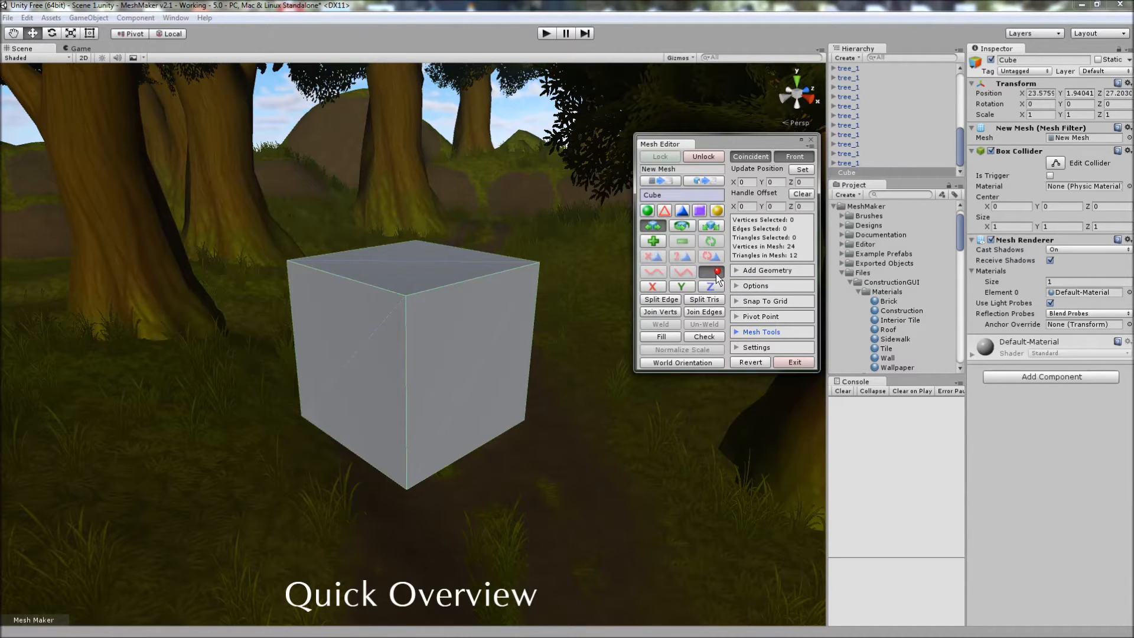
{"action": "mouse_move", "coordinate": [659, 299]}
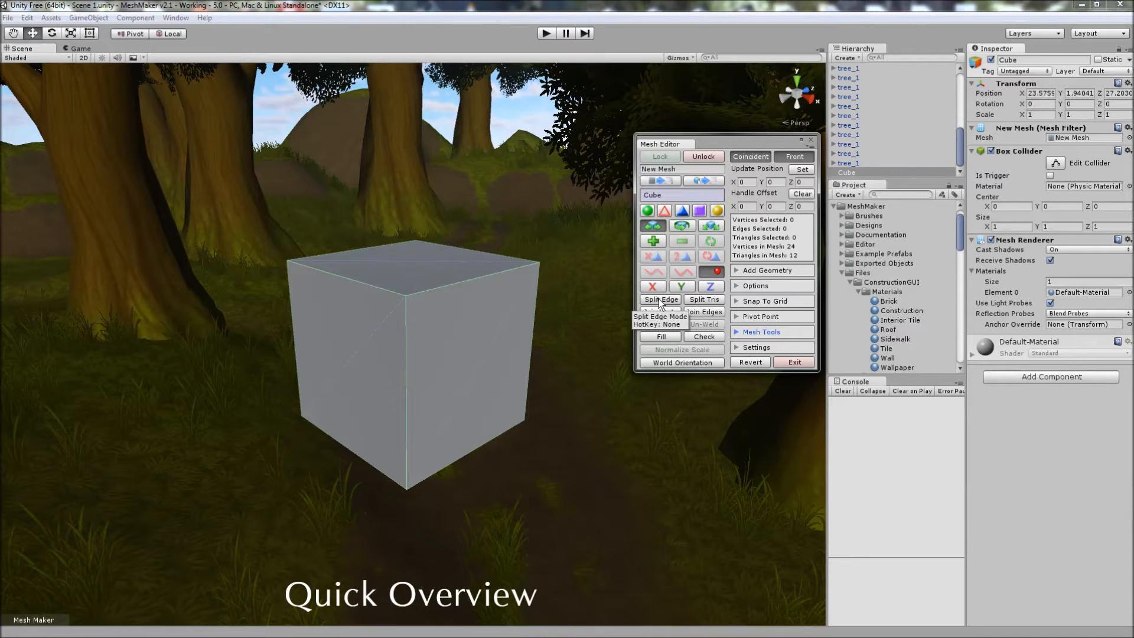
{"action": "mouse_move", "coordinate": [702, 299]}
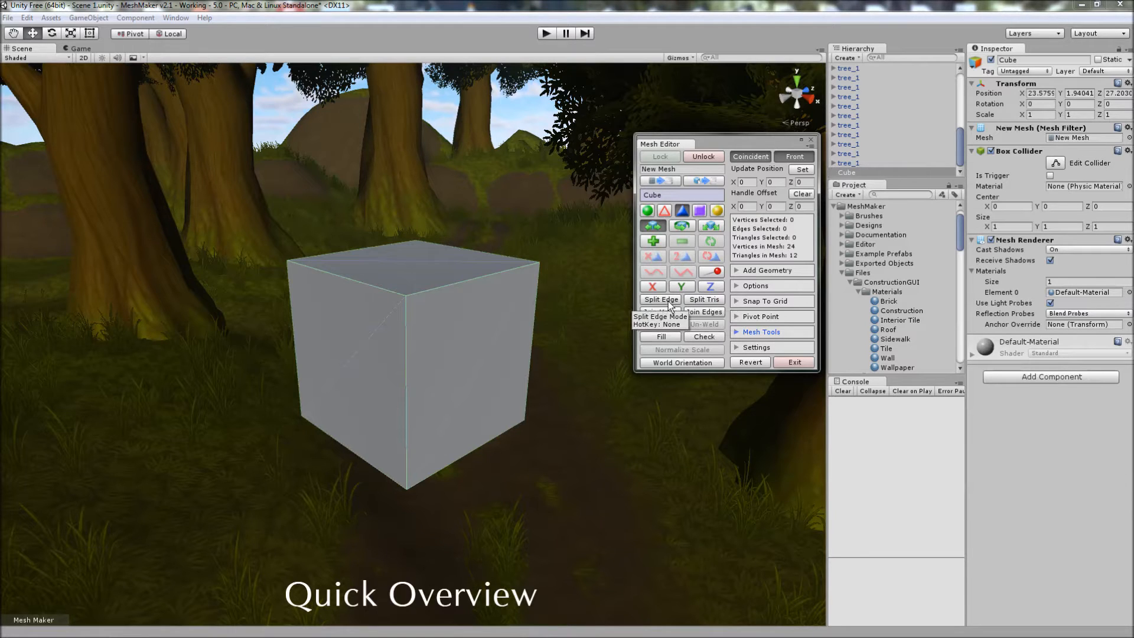
{"action": "mouse_move", "coordinate": [659, 311]}
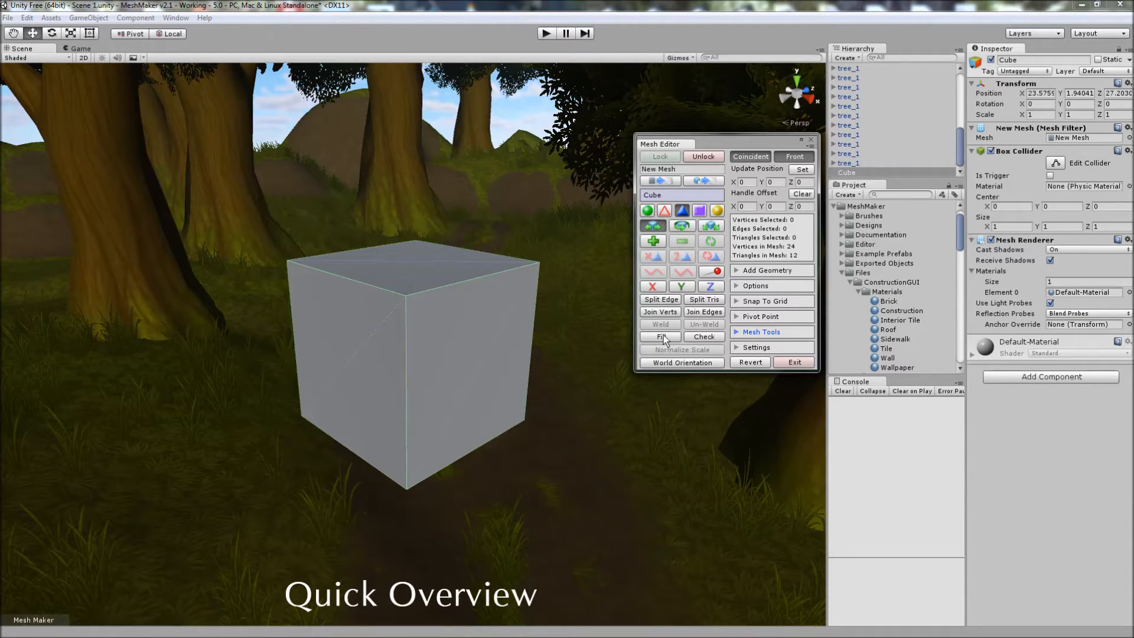
{"action": "mouse_move", "coordinate": [702, 336]}
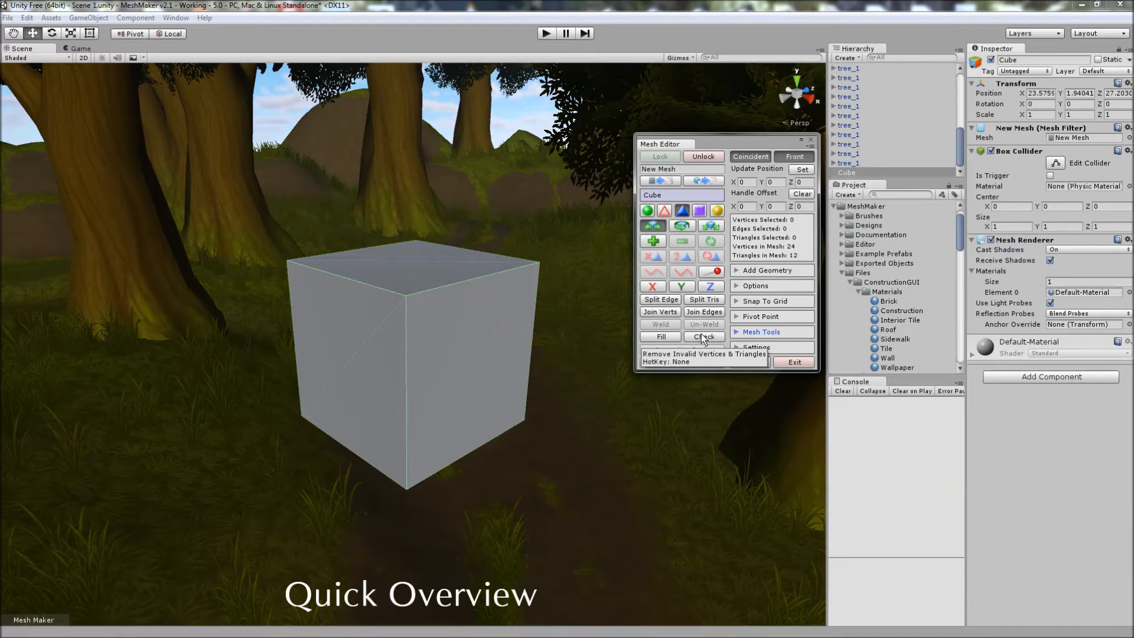
{"action": "mouse_move", "coordinate": [705, 344]}
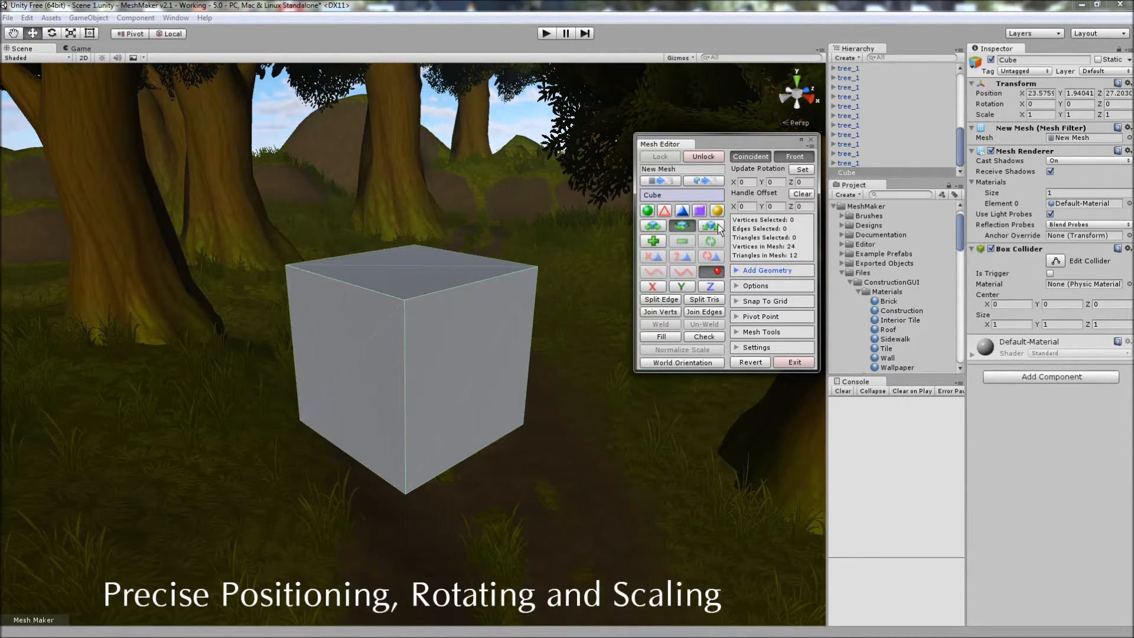
{"action": "left_click", "coordinate": [652, 224]}
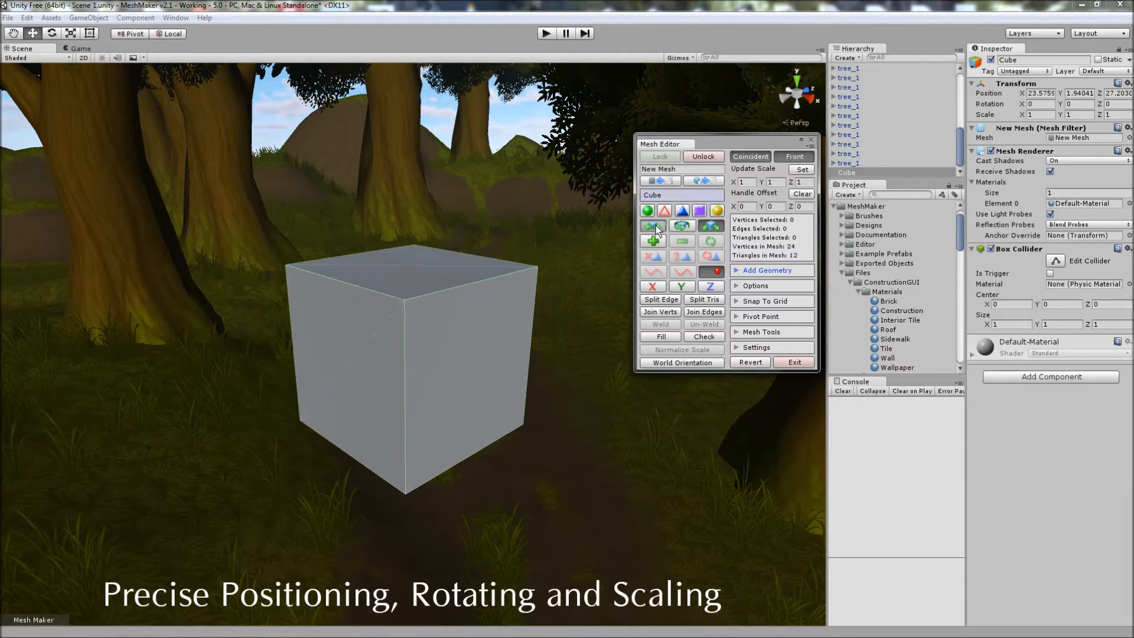
{"action": "left_click", "coordinate": [647, 211]}
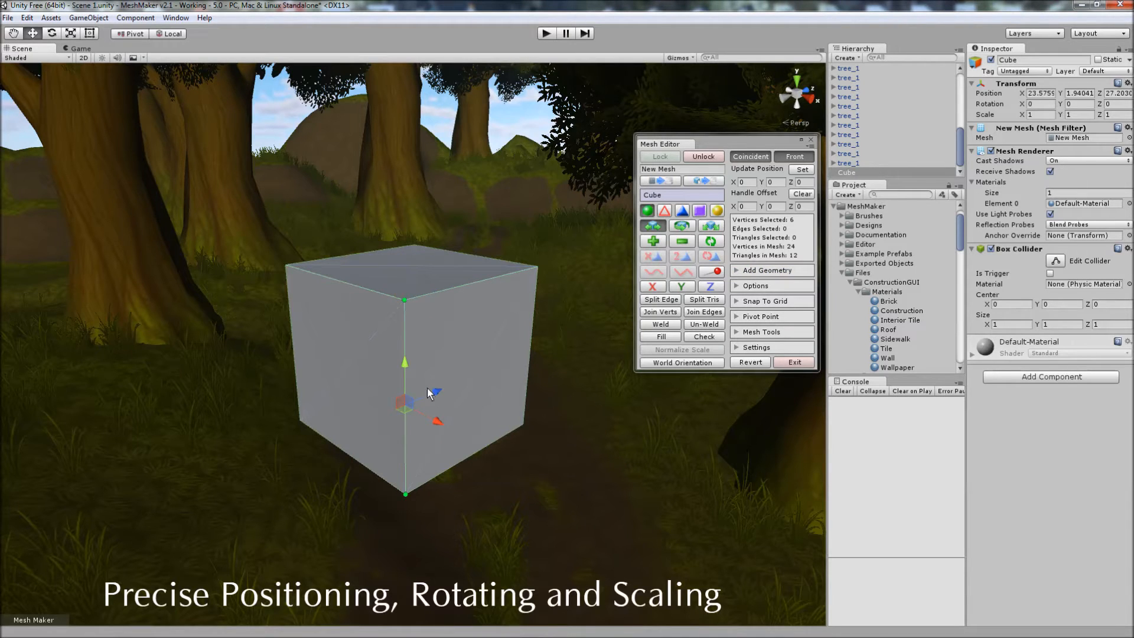
{"action": "left_click", "coordinate": [743, 182]}
{"action": "type", "text": "1"}
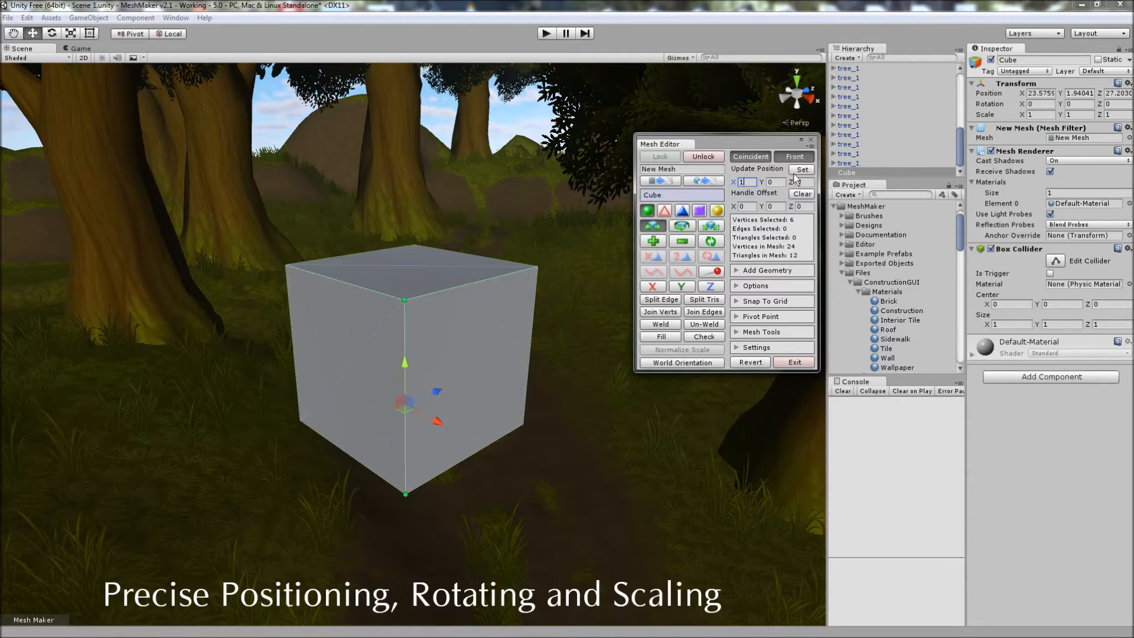
{"action": "left_click_drag", "start_coordinate": [437, 391], "coordinate": [664, 538]}
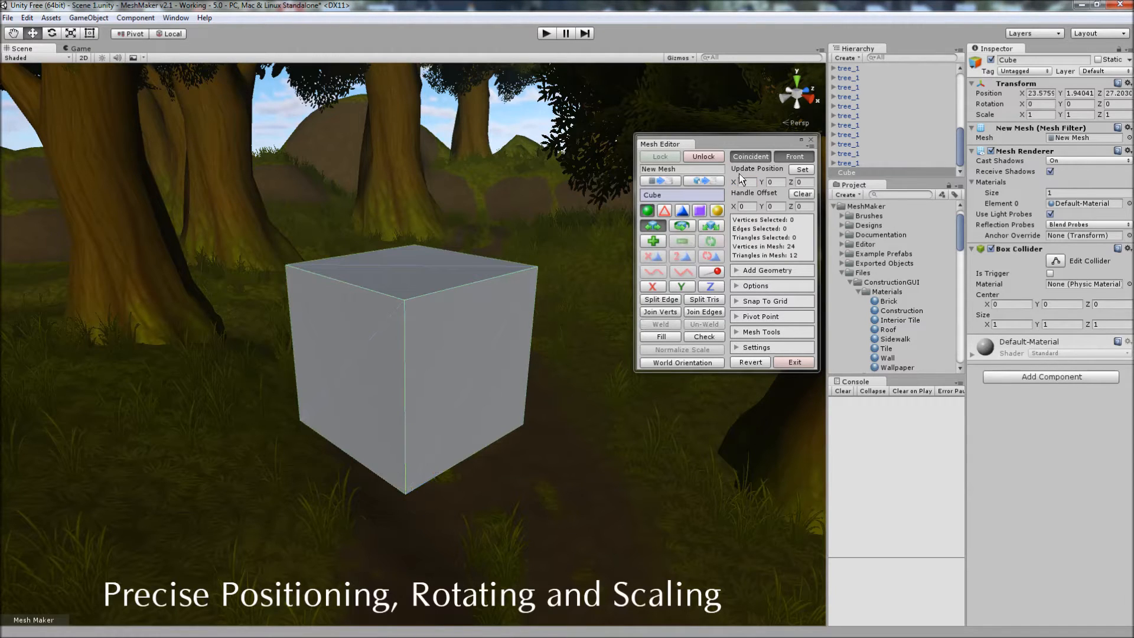
{"action": "left_click", "coordinate": [745, 182]}
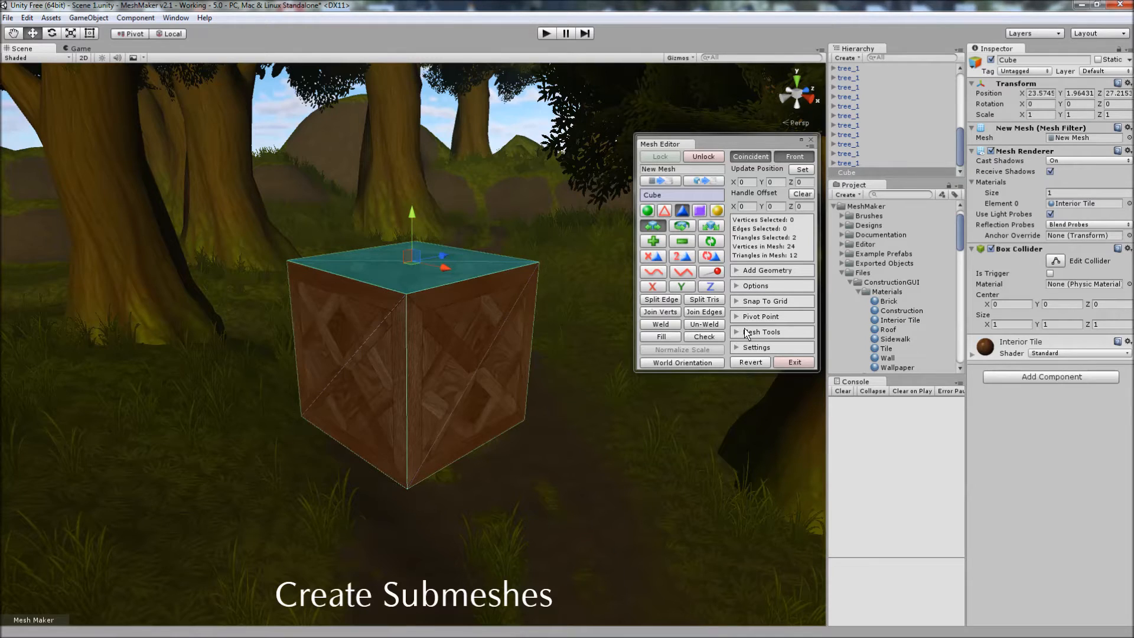
- Make the selected top face its own submesh via Mesh Tools' Create Submesh
{"action": "left_click", "coordinate": [760, 332]}
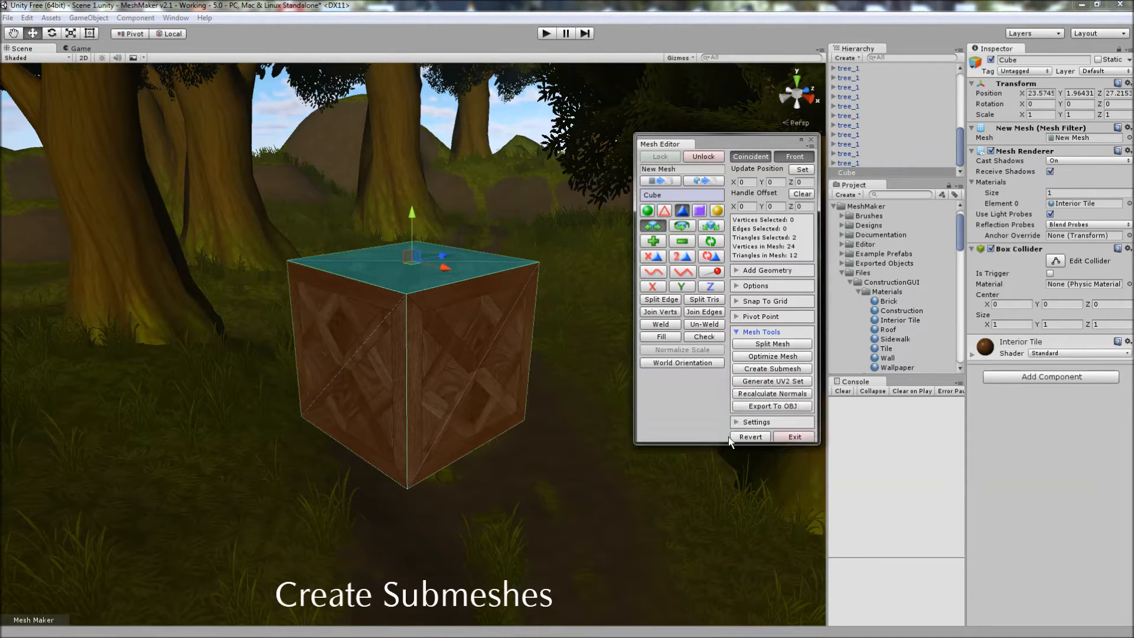
{"action": "left_click", "coordinate": [771, 369]}
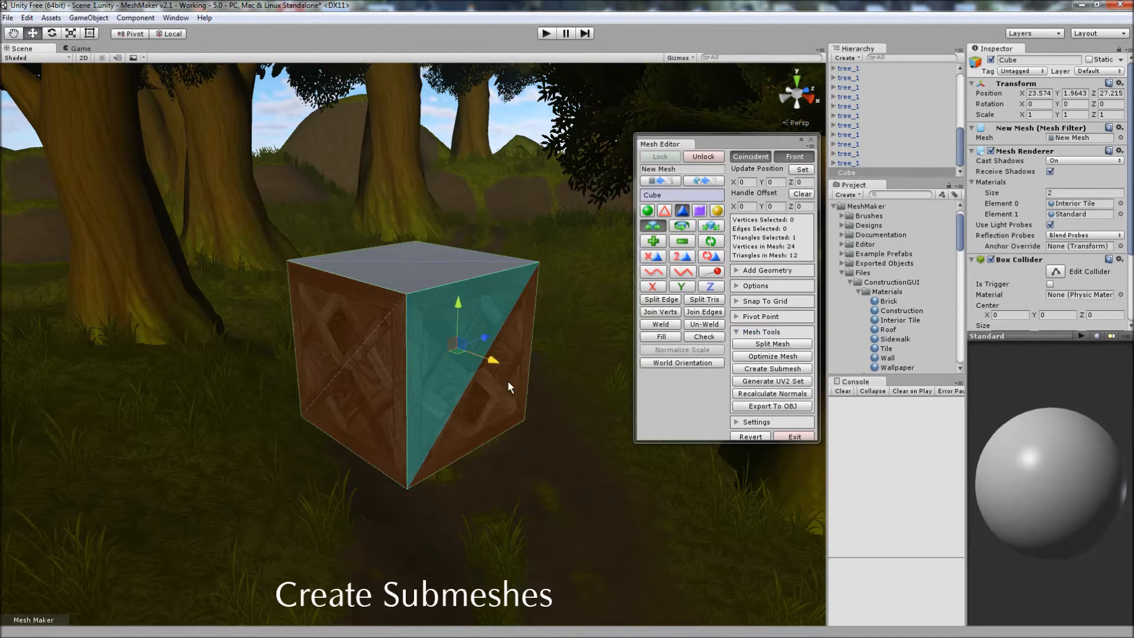
{"action": "left_click", "coordinate": [772, 368]}
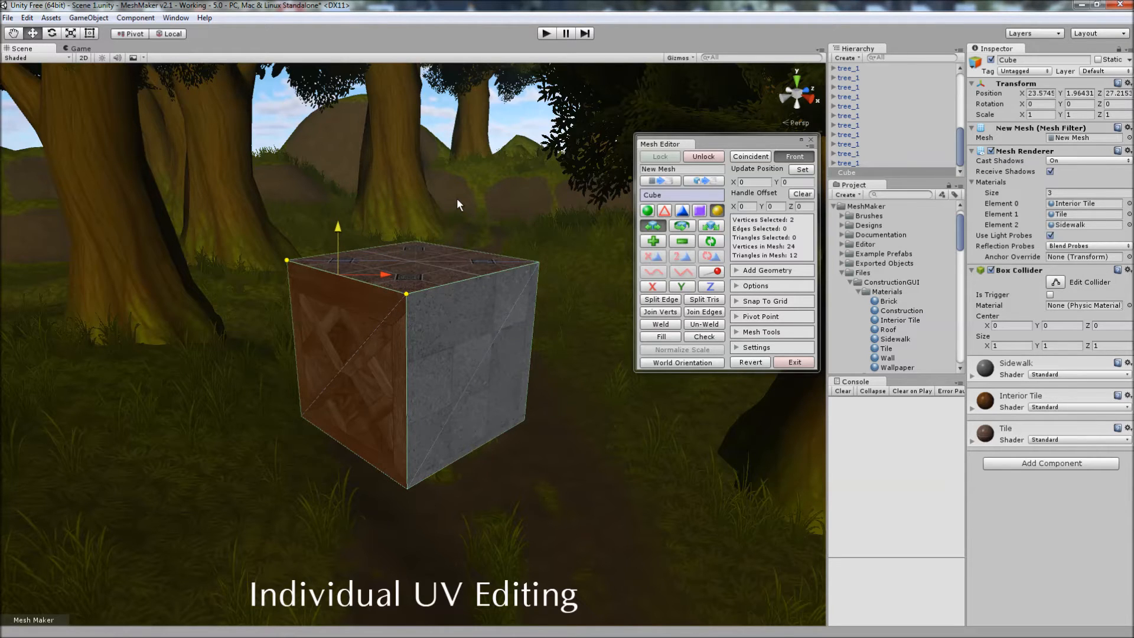
{"action": "mouse_move", "coordinate": [483, 260]}
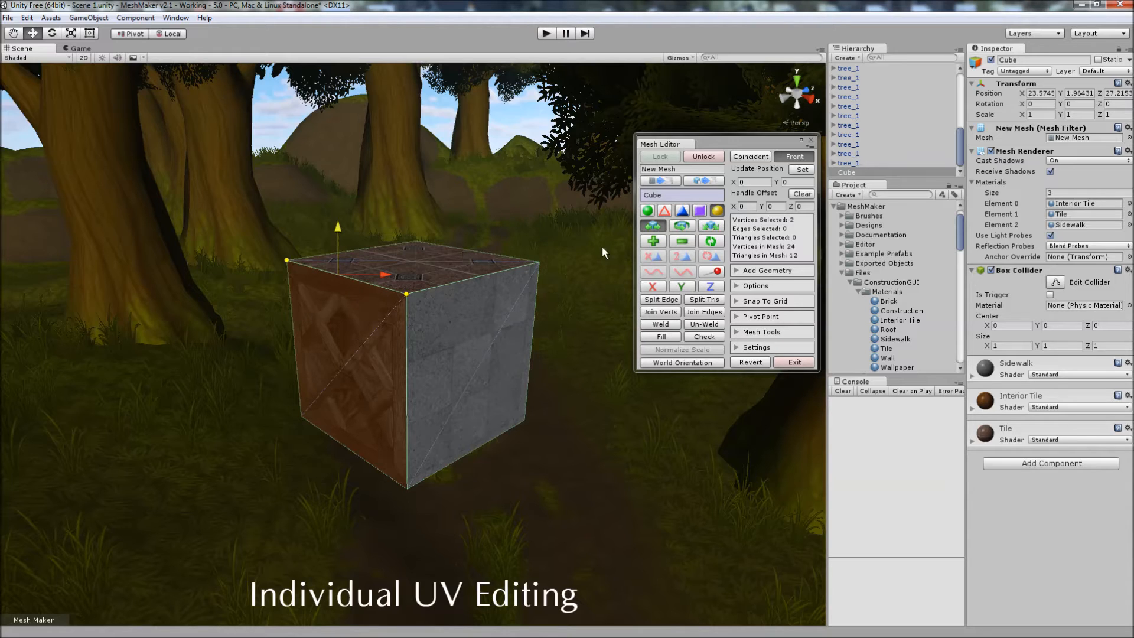
{"action": "mouse_move", "coordinate": [654, 242]}
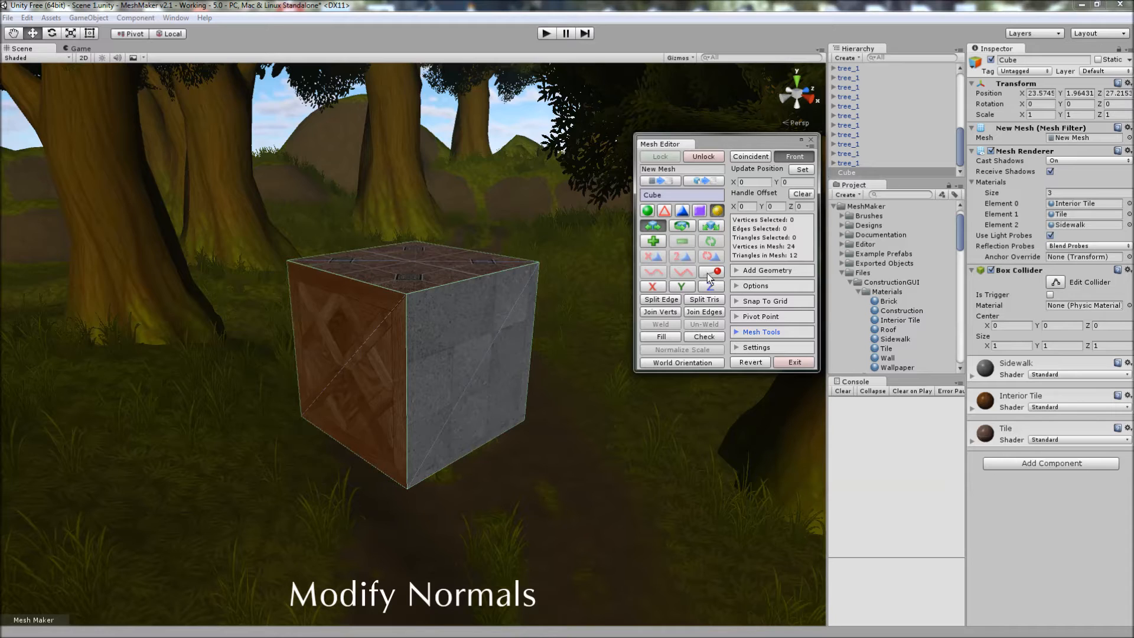
{"action": "left_click", "coordinate": [711, 272]}
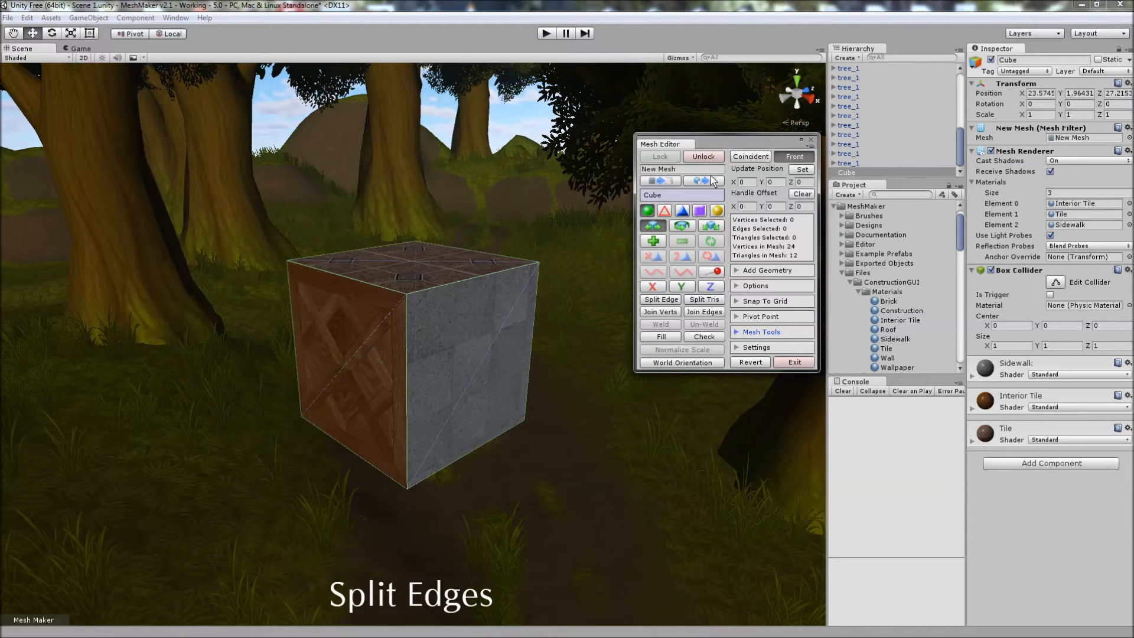
{"action": "mouse_move", "coordinate": [375, 342]}
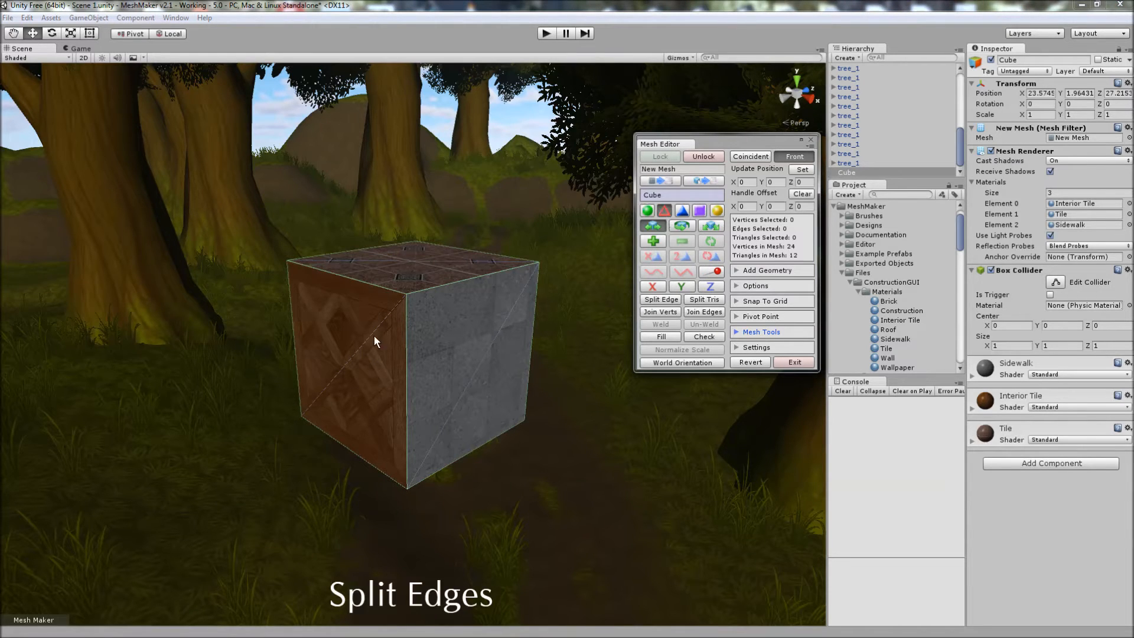
{"action": "left_click", "coordinate": [372, 347]}
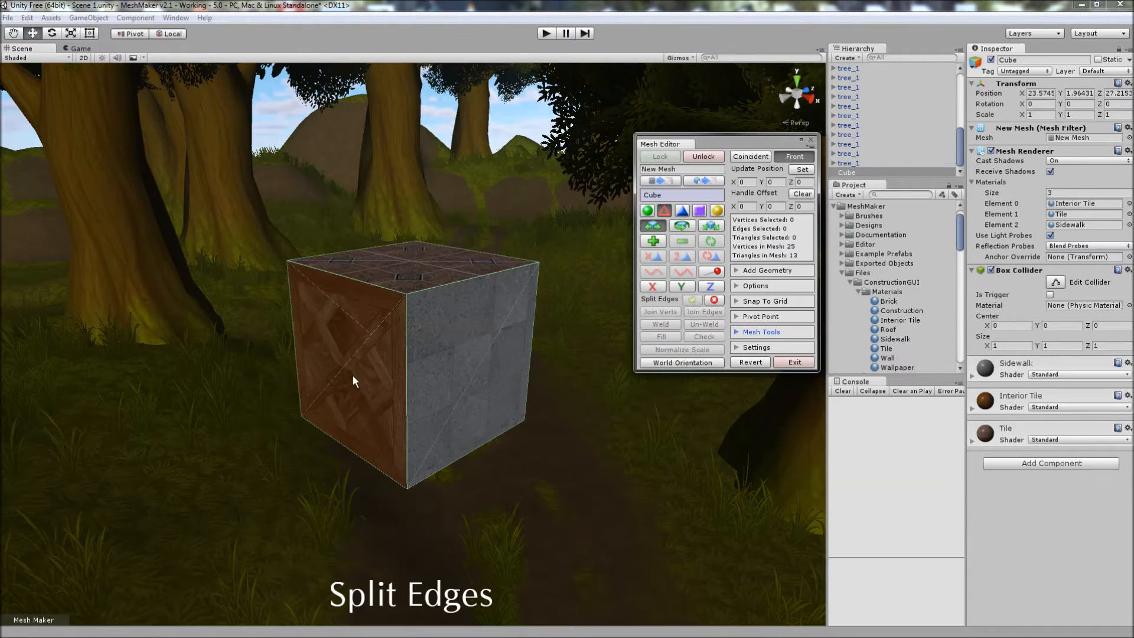
{"action": "left_click", "coordinate": [375, 391]}
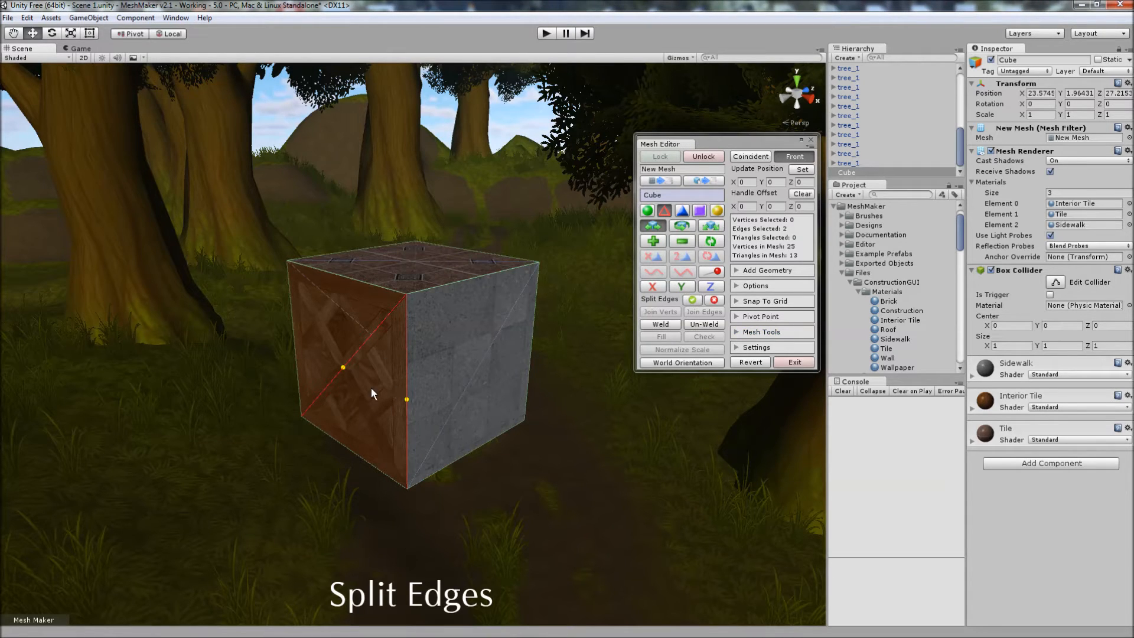
{"action": "mouse_move", "coordinate": [628, 333]}
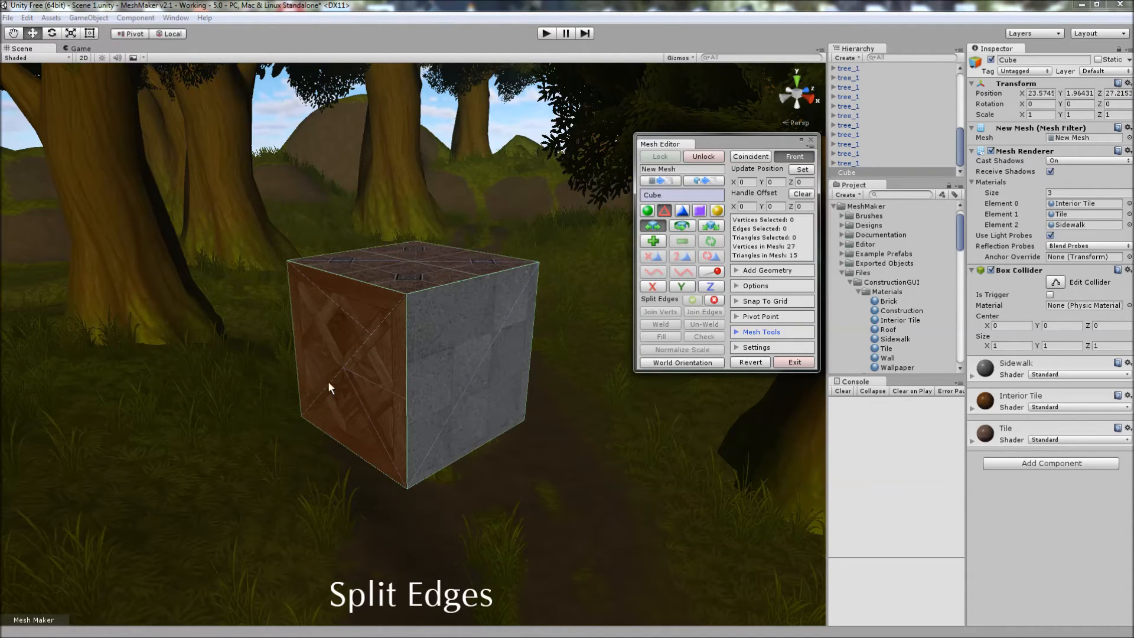
{"action": "left_click", "coordinate": [480, 275]}
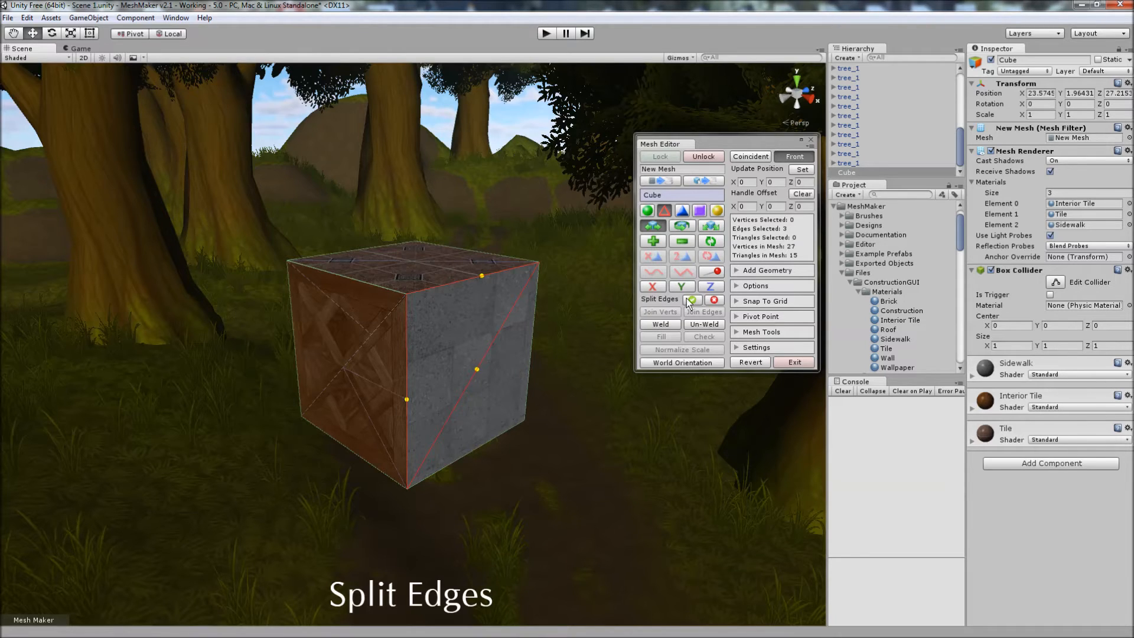
{"action": "left_click", "coordinate": [691, 298]}
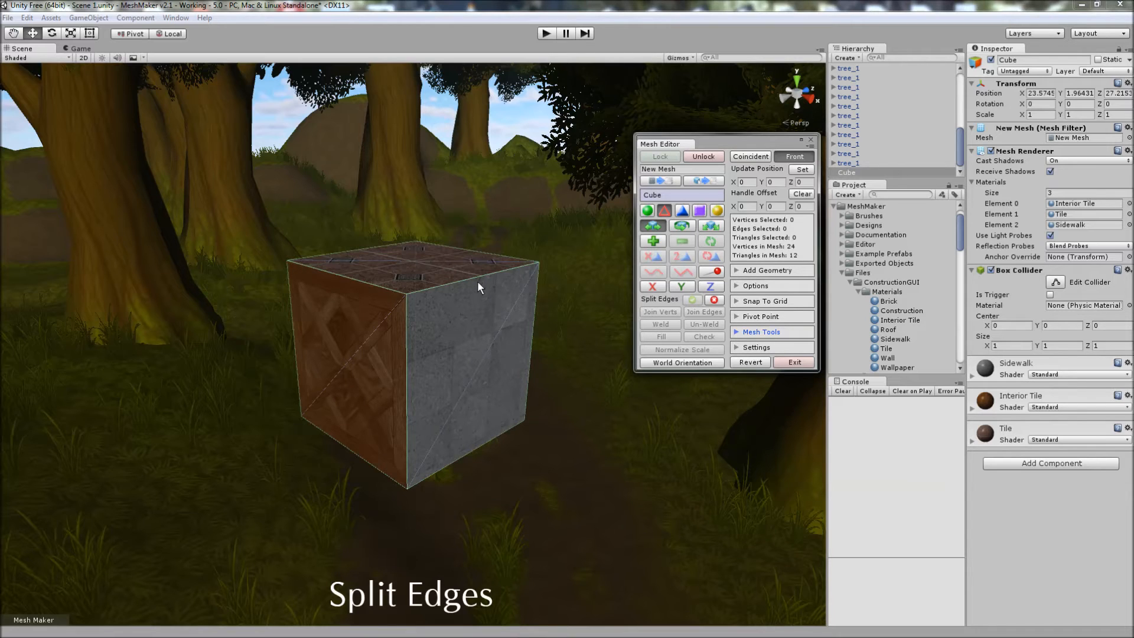
{"action": "mouse_move", "coordinate": [714, 299]}
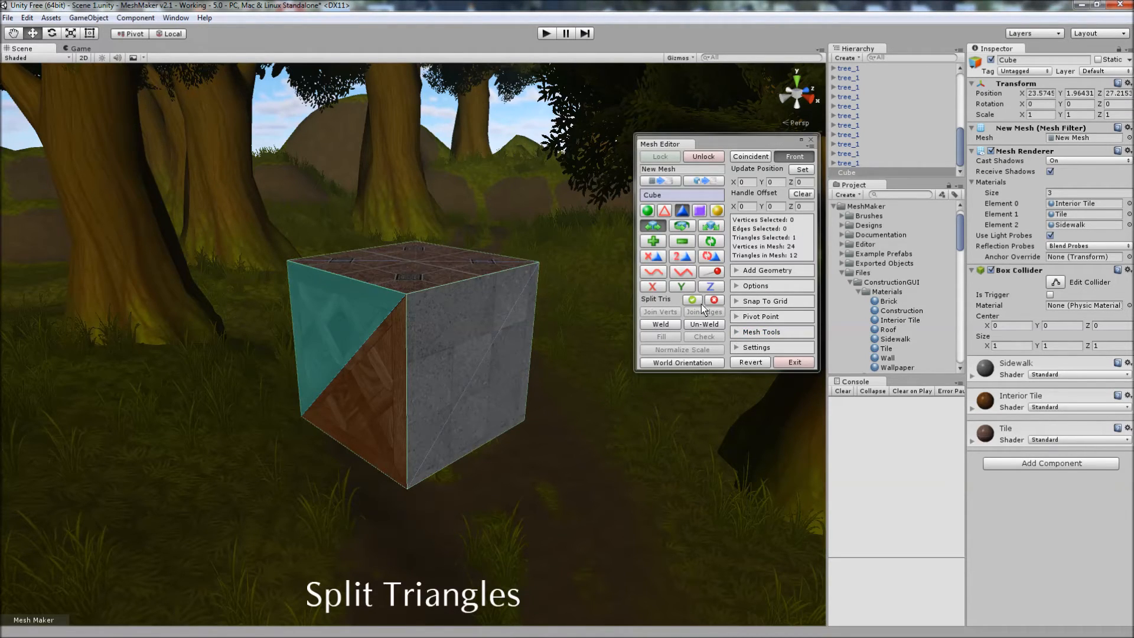
{"action": "left_click", "coordinate": [692, 299]}
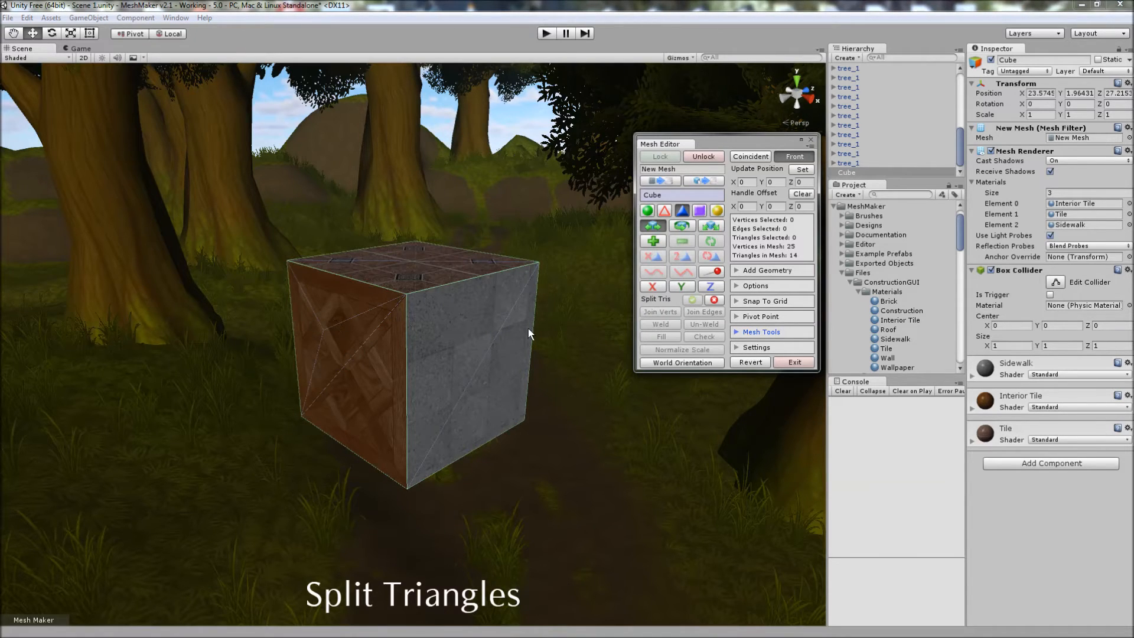
{"action": "mouse_move", "coordinate": [715, 299]}
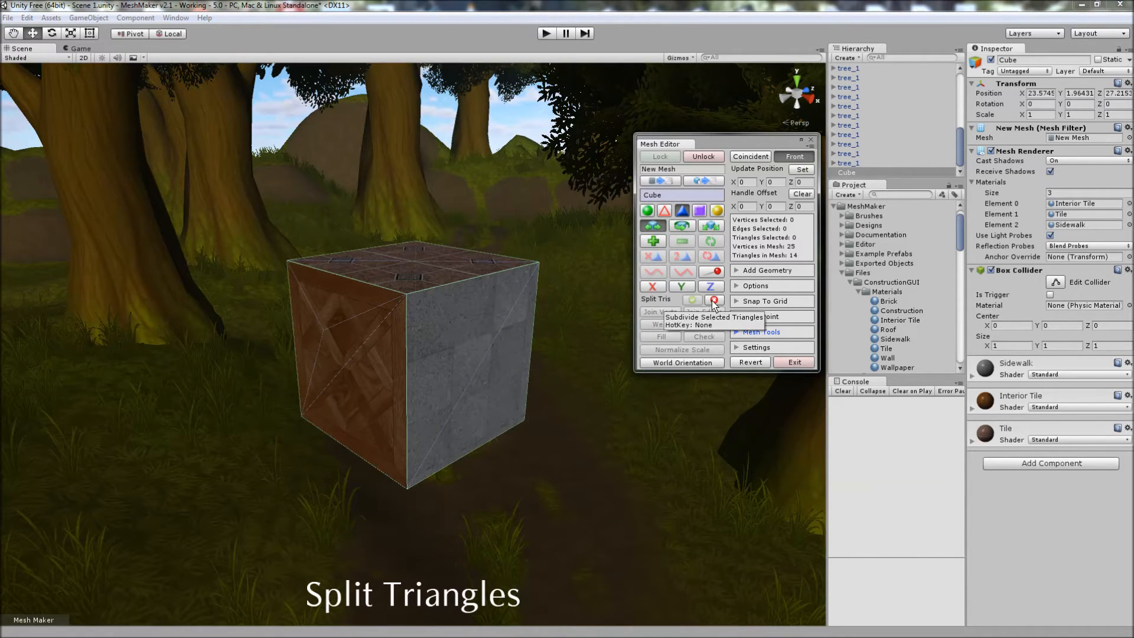
{"action": "left_click", "coordinate": [702, 299]}
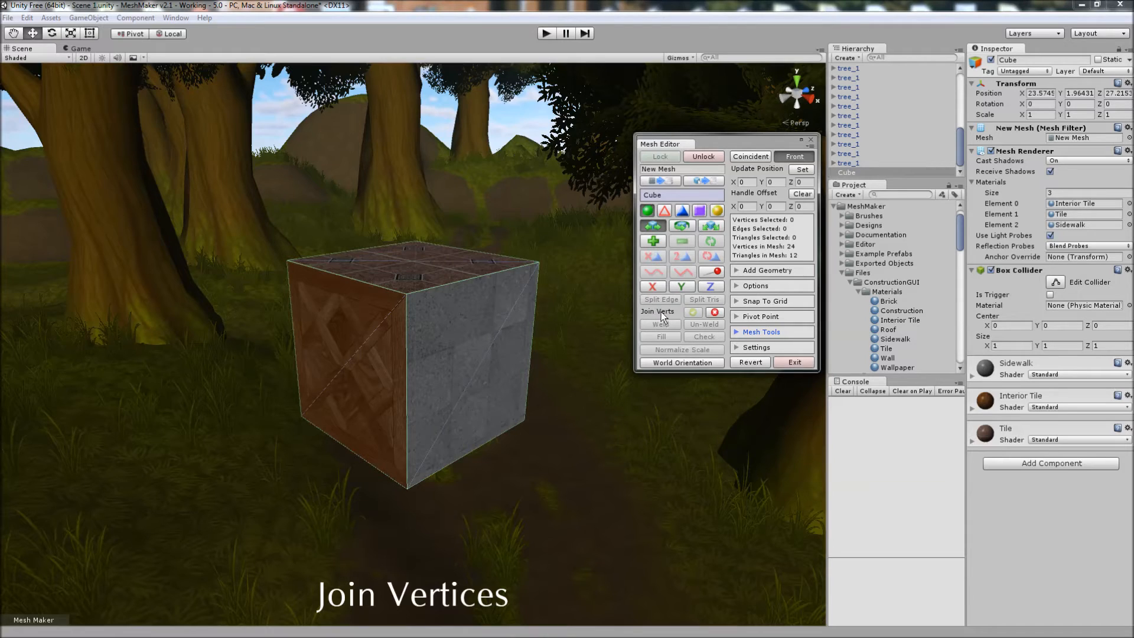
{"action": "mouse_move", "coordinate": [423, 299]}
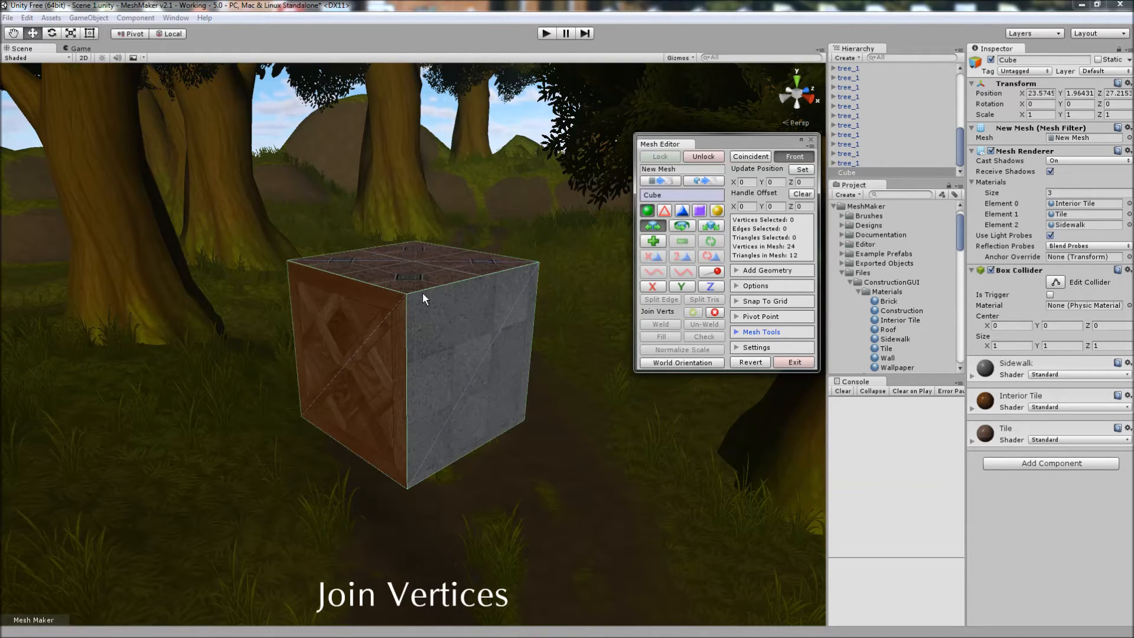
- Merge the top front corner vertex pair, then the back pair, collapsing the top face
{"action": "left_click", "coordinate": [405, 291]}
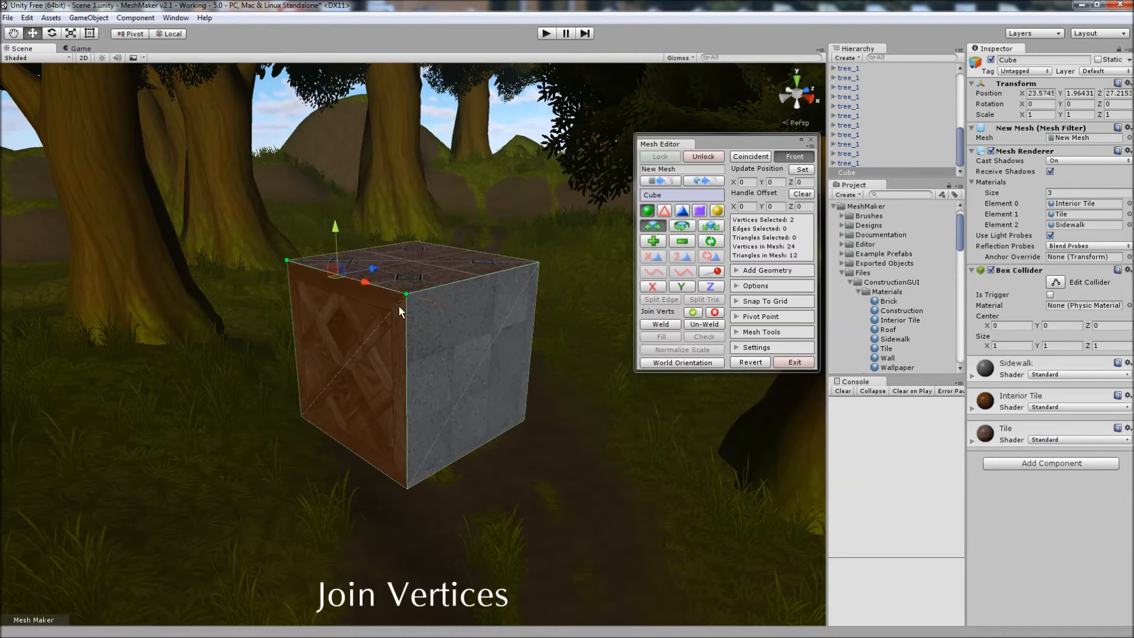
{"action": "mouse_move", "coordinate": [647, 317]}
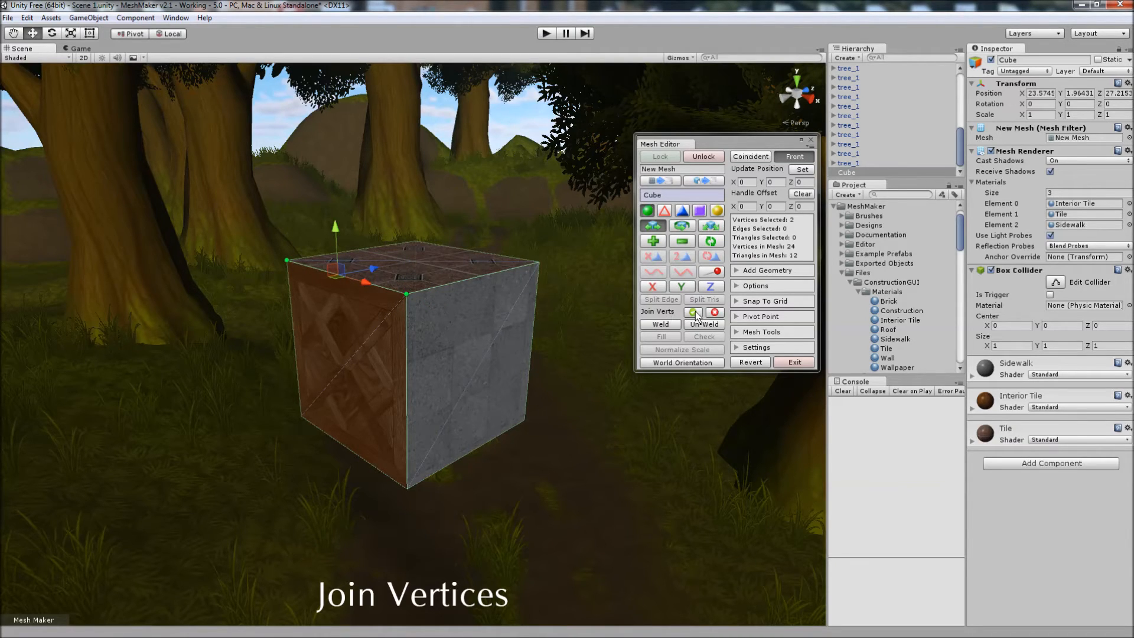
{"action": "left_click", "coordinate": [692, 312]}
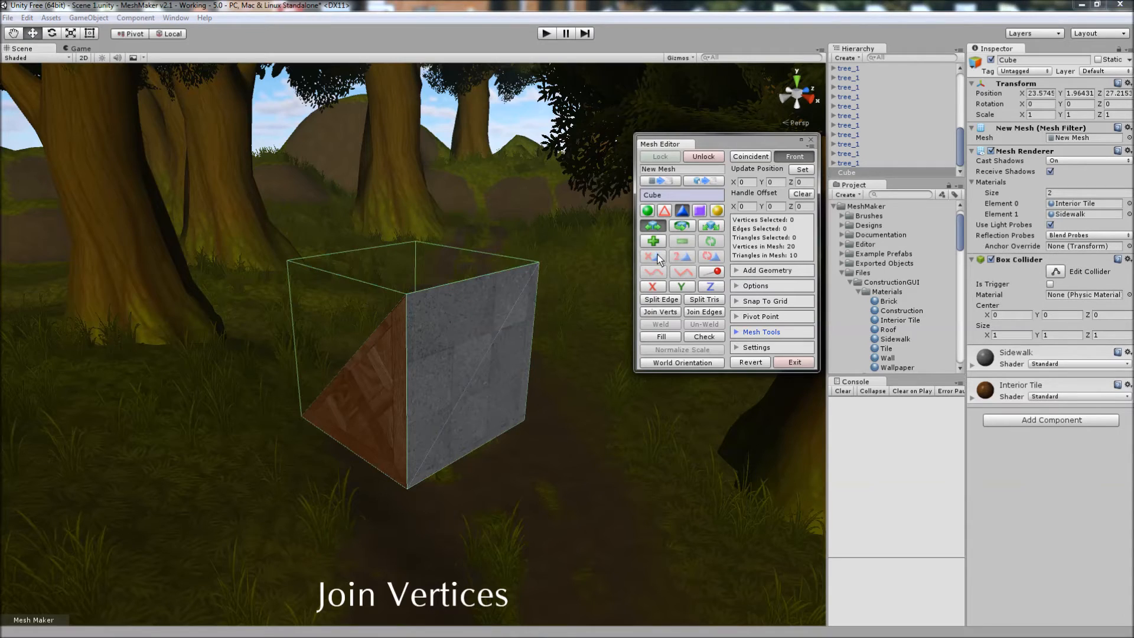
{"action": "mouse_move", "coordinate": [534, 275]}
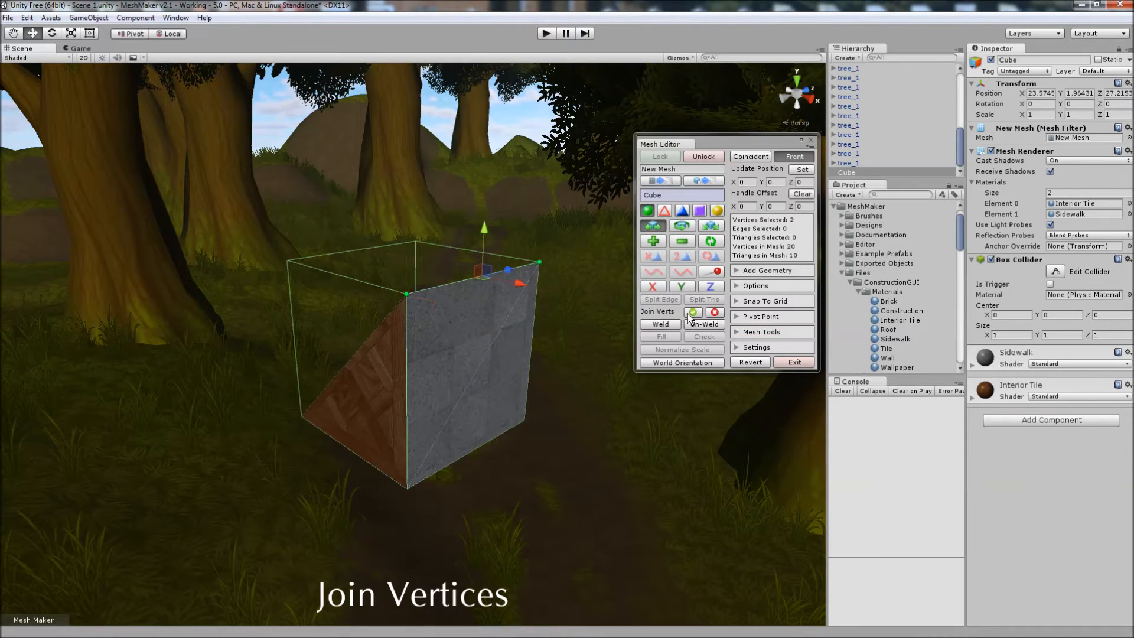
{"action": "left_click", "coordinate": [693, 312]}
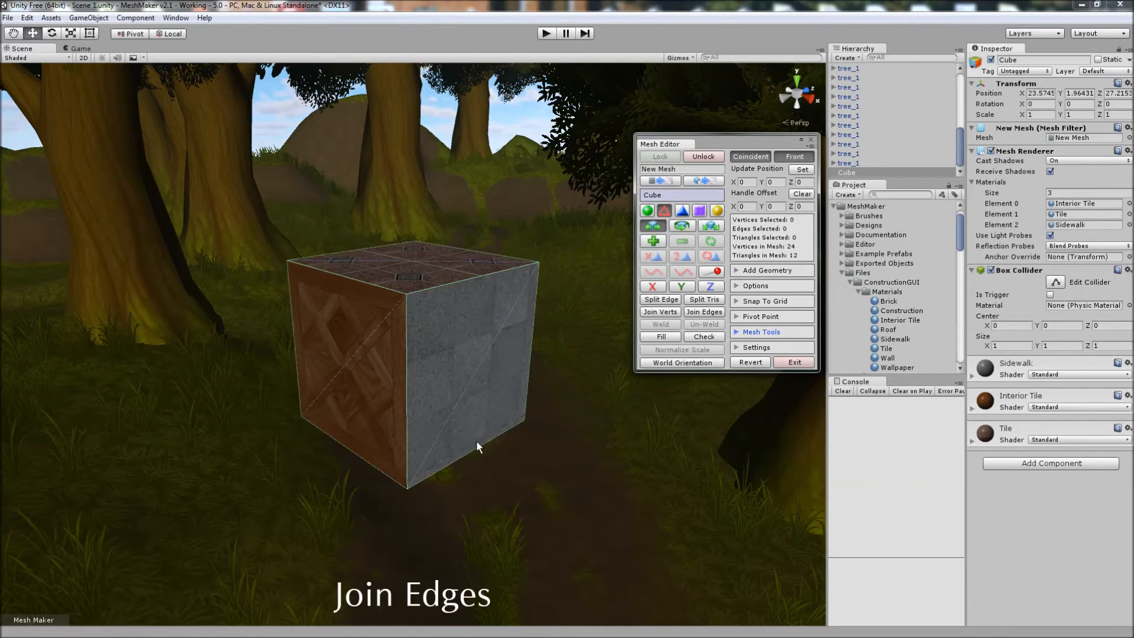
- Select the edges around the restored cube's top face for edge joining
{"action": "left_click", "coordinate": [474, 279]}
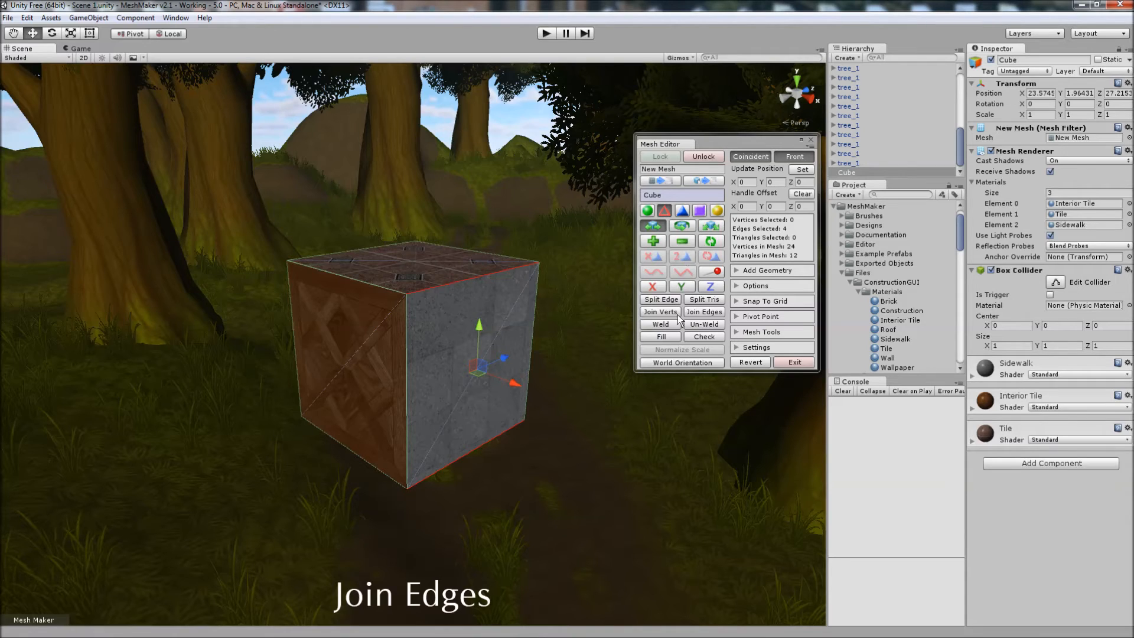
{"action": "left_click", "coordinate": [659, 312]}
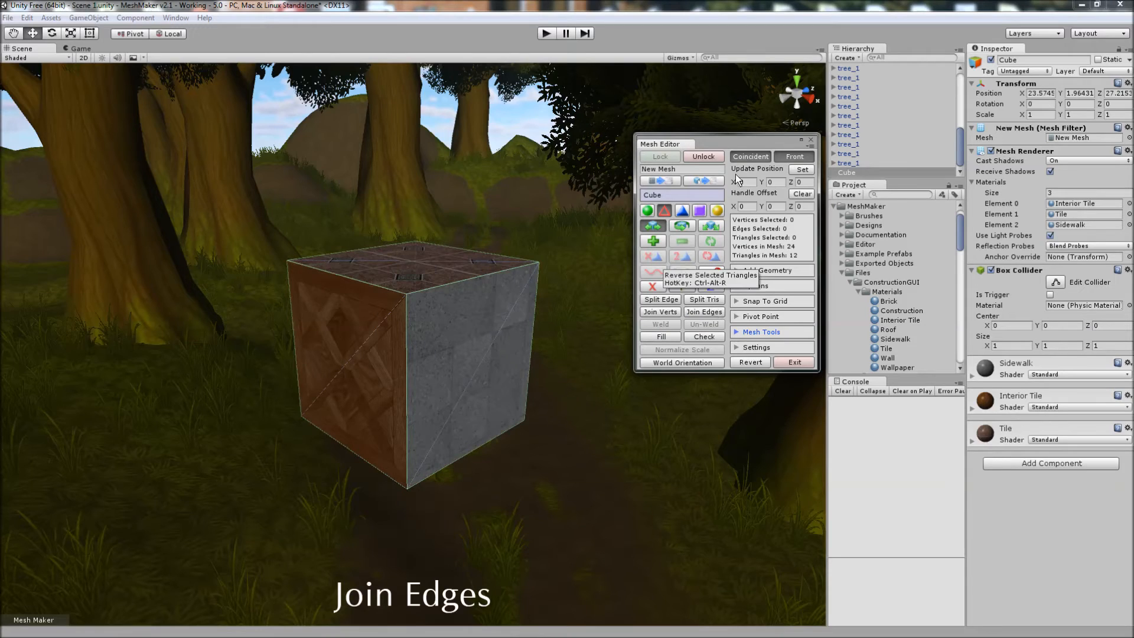
{"action": "mouse_move", "coordinate": [728, 148]}
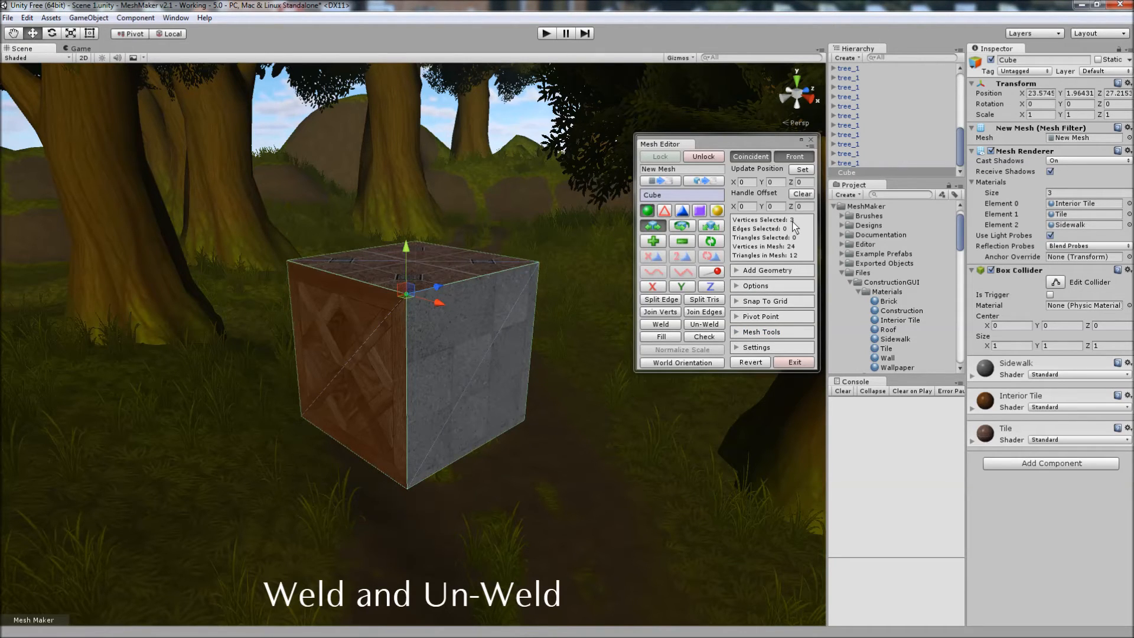
{"action": "mouse_move", "coordinate": [659, 330]}
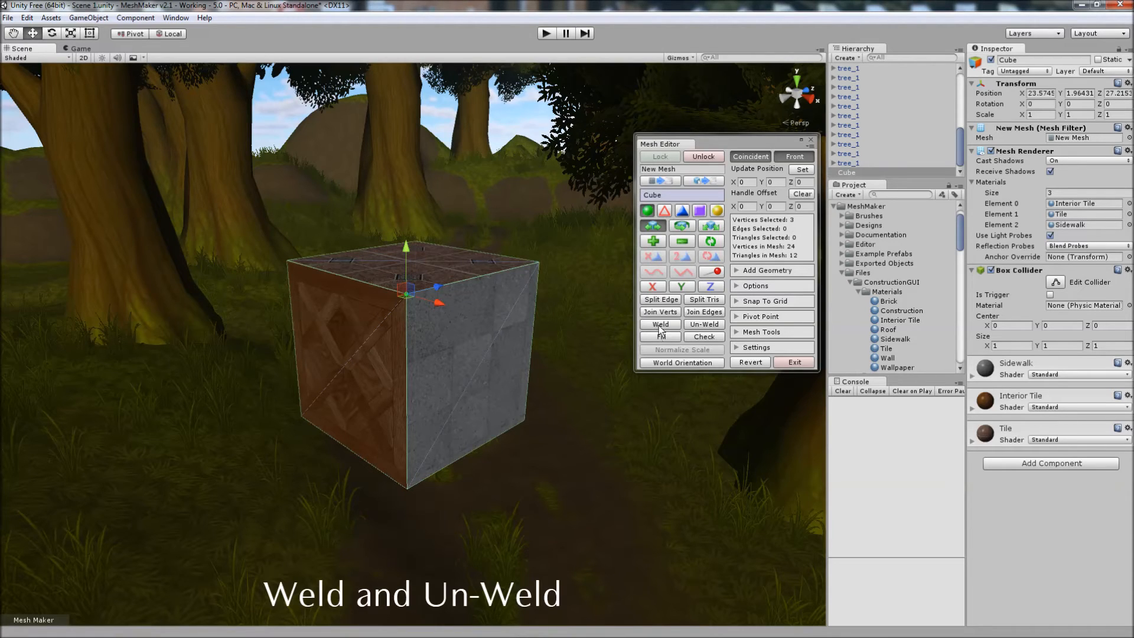
{"action": "mouse_move", "coordinate": [350, 289]}
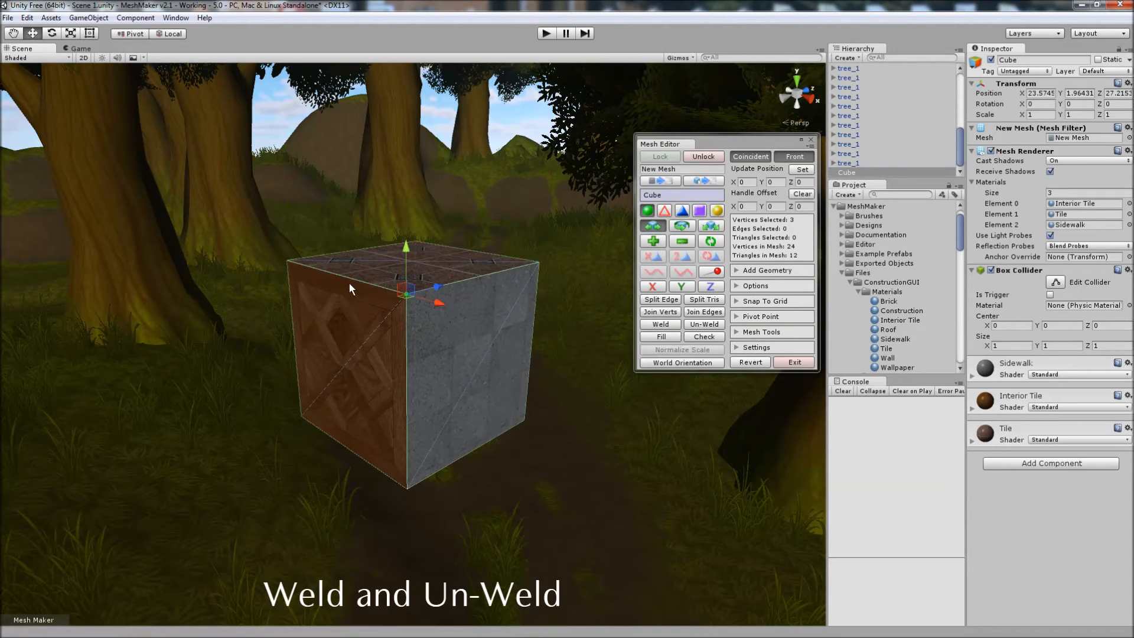
{"action": "mouse_move", "coordinate": [494, 343]}
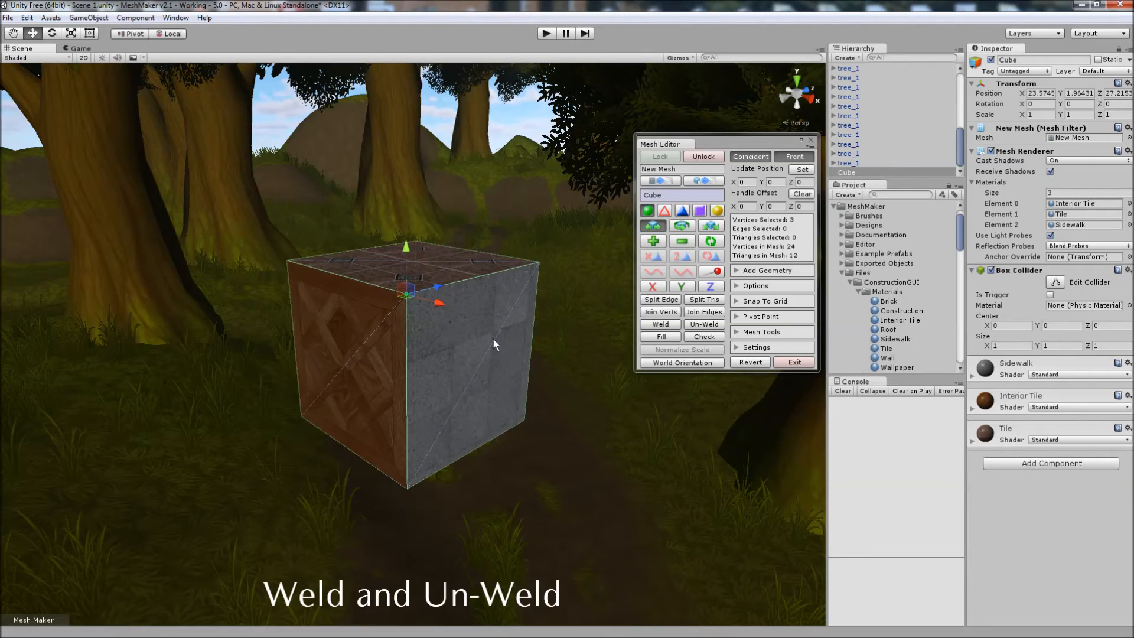
{"action": "mouse_move", "coordinate": [483, 348]}
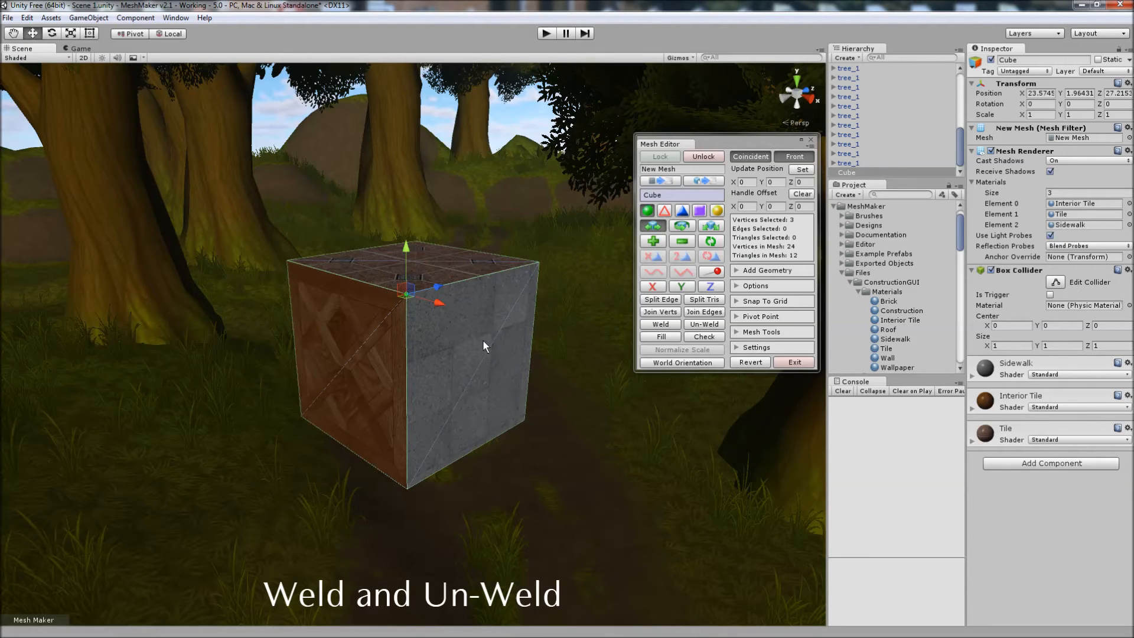
{"action": "mouse_move", "coordinate": [649, 331]}
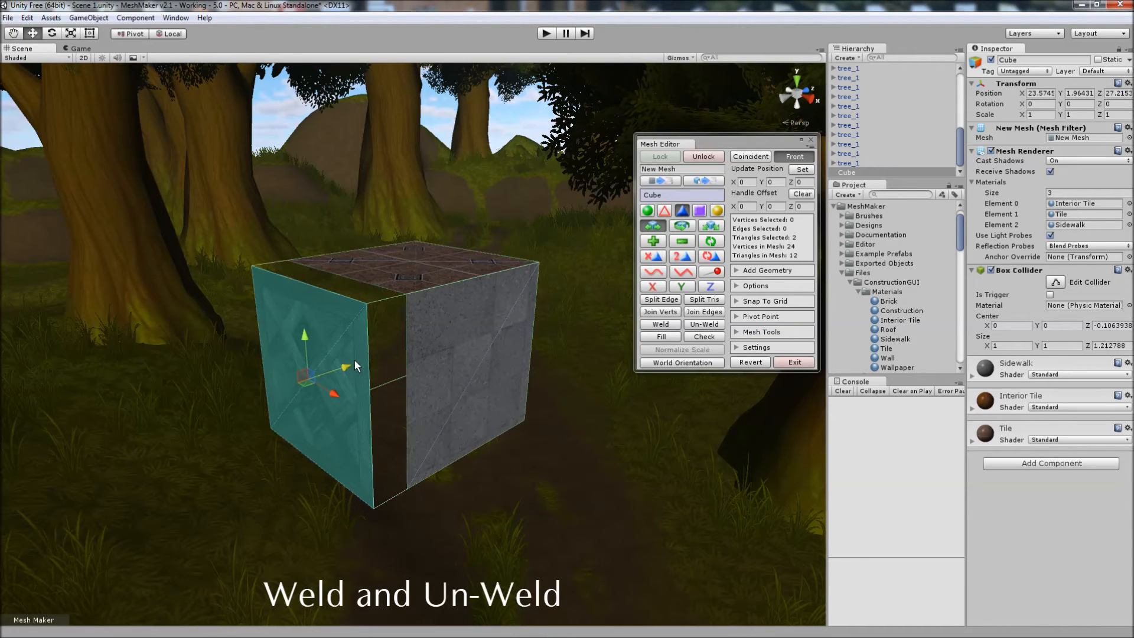
{"action": "mouse_move", "coordinate": [668, 250]}
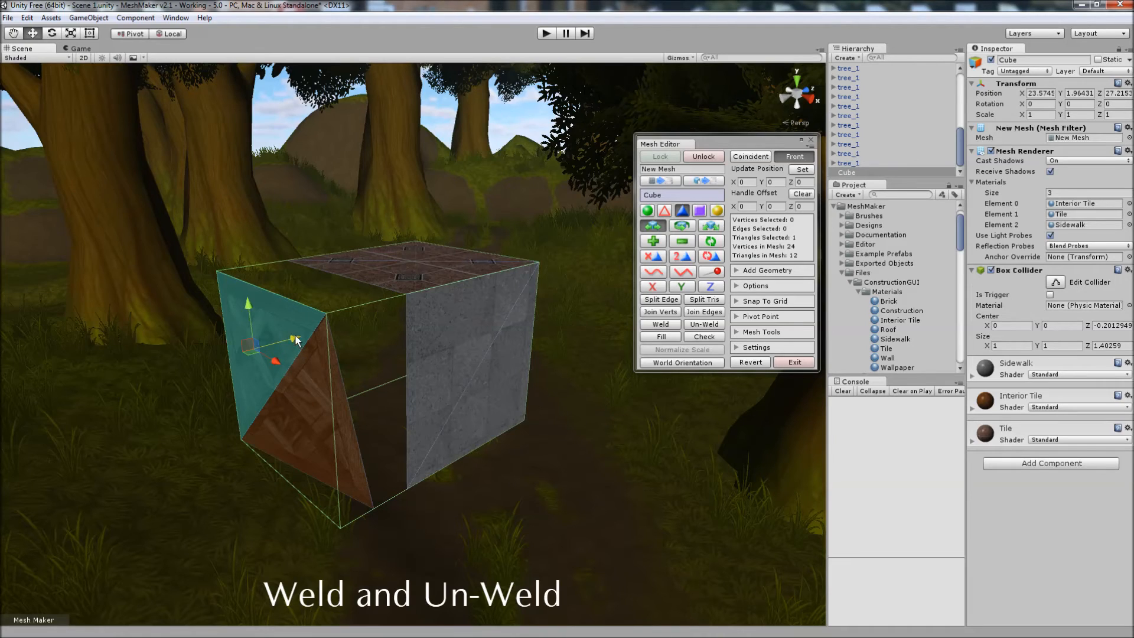
- Tilt the side face triangle away from the cube and un-weld its vertices from the mesh
{"action": "left_click_drag", "start_coordinate": [295, 342], "coordinate": [326, 334]}
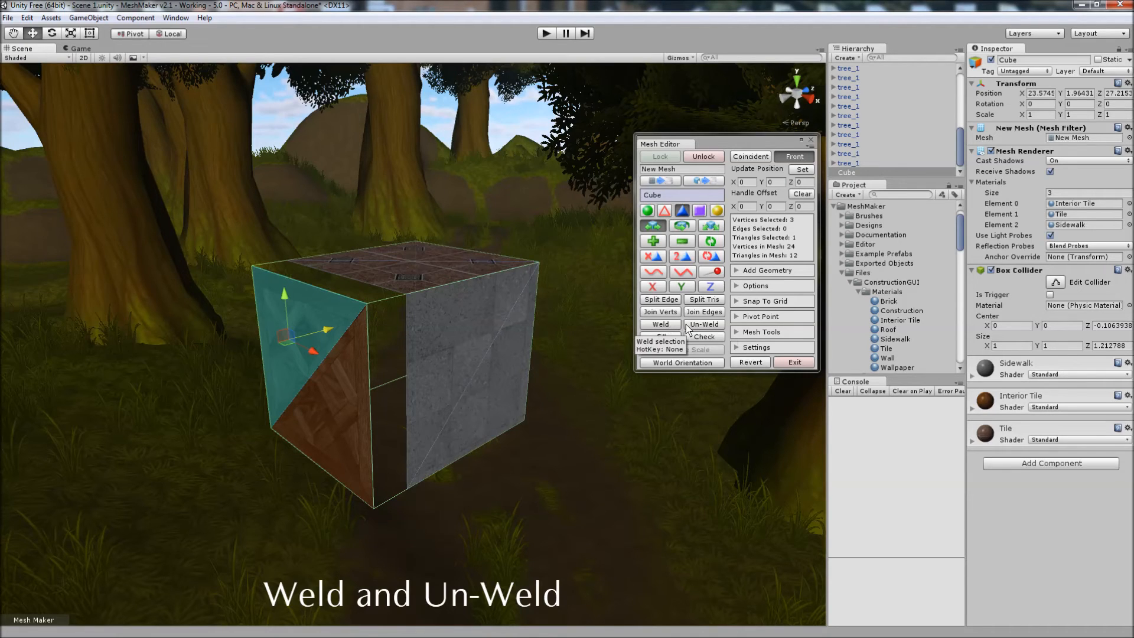
{"action": "left_click", "coordinate": [702, 323]}
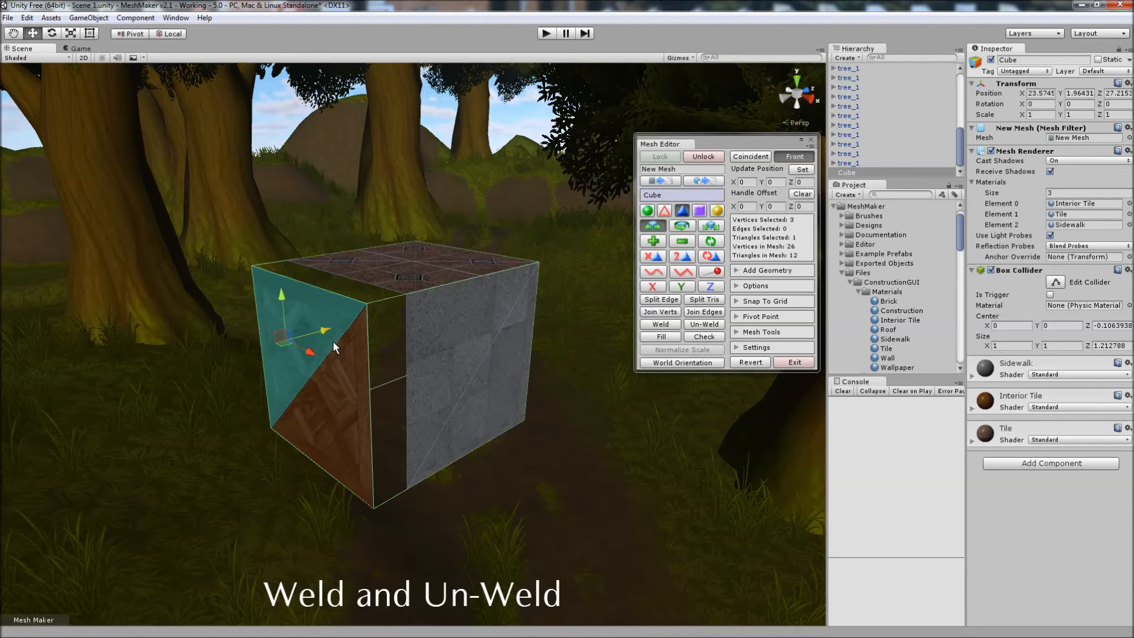
{"action": "left_click", "coordinate": [659, 324]}
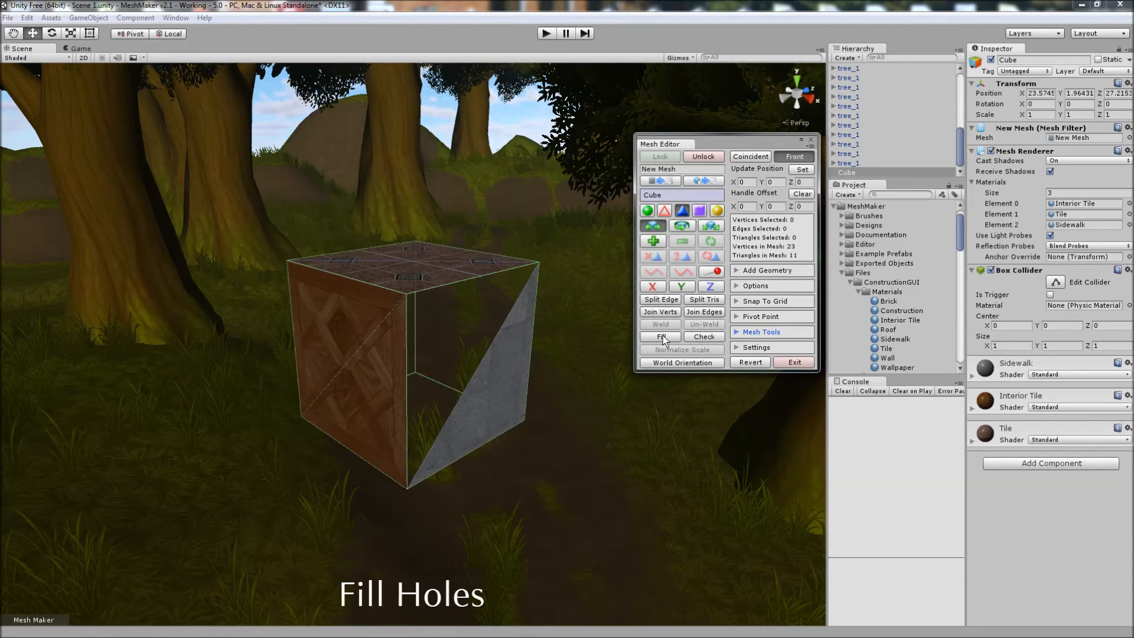
- Start Fill mode to close the triangular hole with a new triangle
{"action": "left_click", "coordinate": [659, 336]}
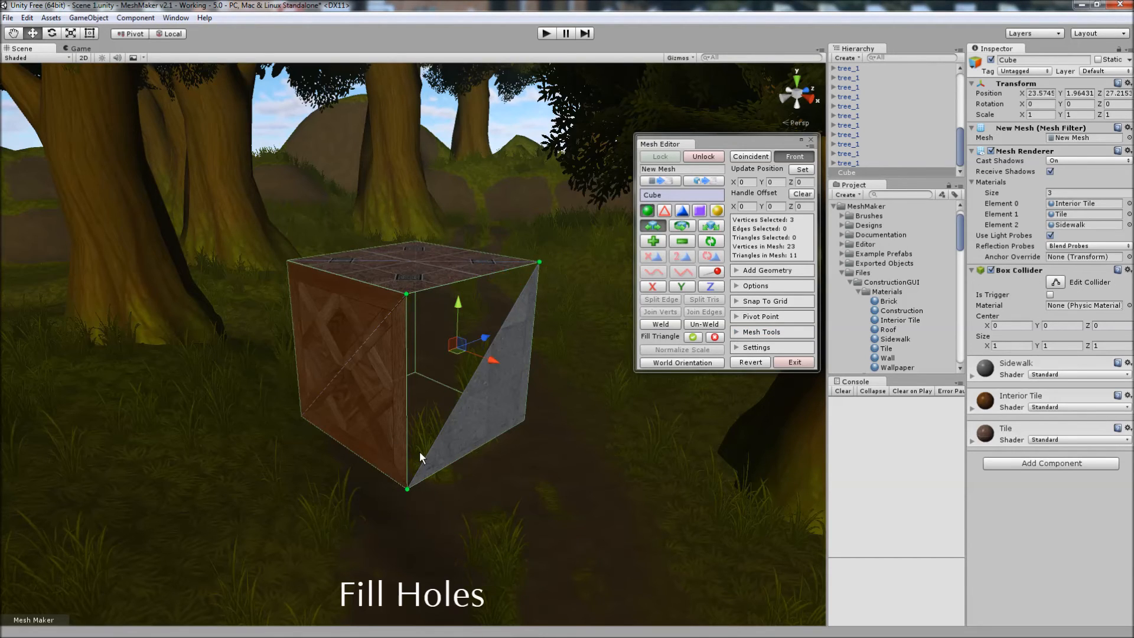
{"action": "mouse_move", "coordinate": [702, 312]}
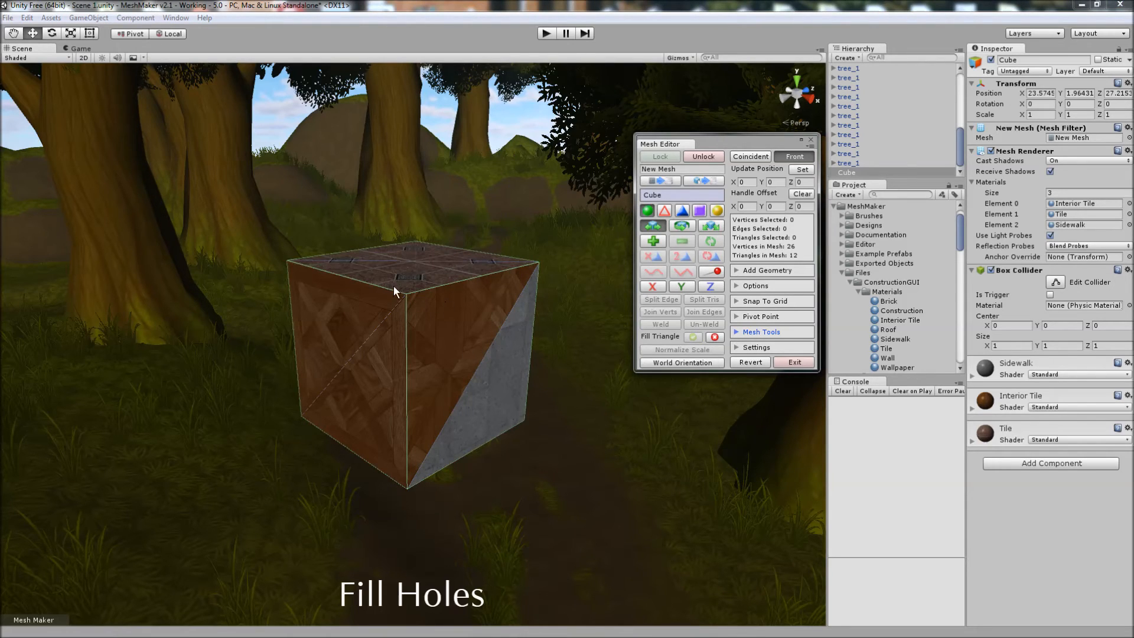
{"action": "mouse_move", "coordinate": [403, 301]}
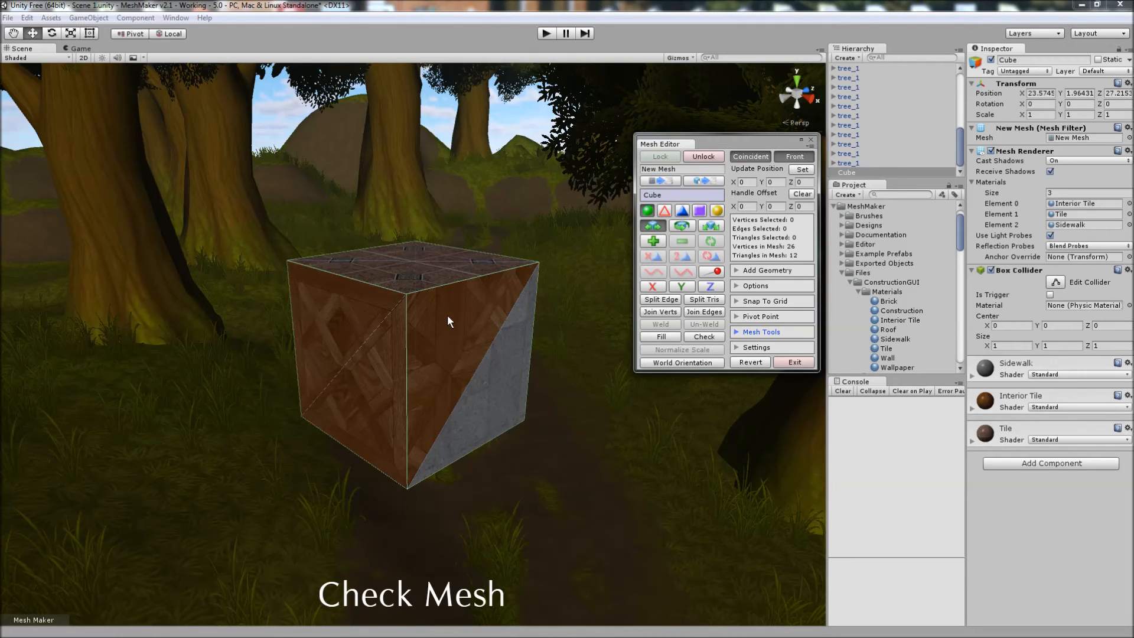
- Merge the top-edge vertices, then run Check to remove invalid vertices and triangles
{"action": "left_click", "coordinate": [407, 295]}
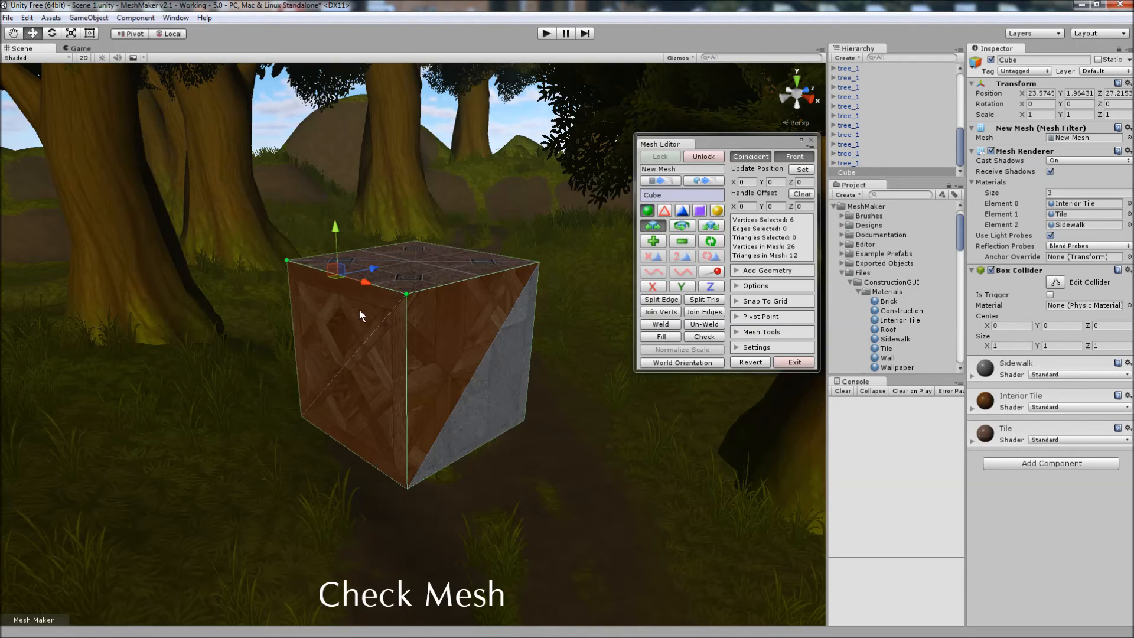
{"action": "mouse_move", "coordinate": [348, 305]}
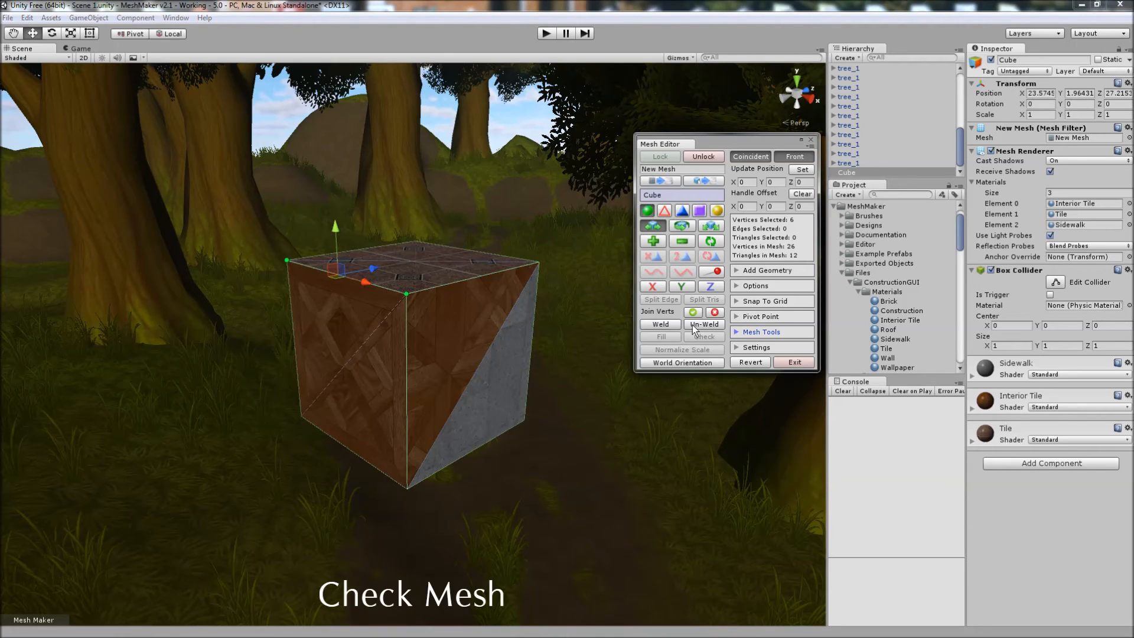
{"action": "left_click", "coordinate": [703, 324]}
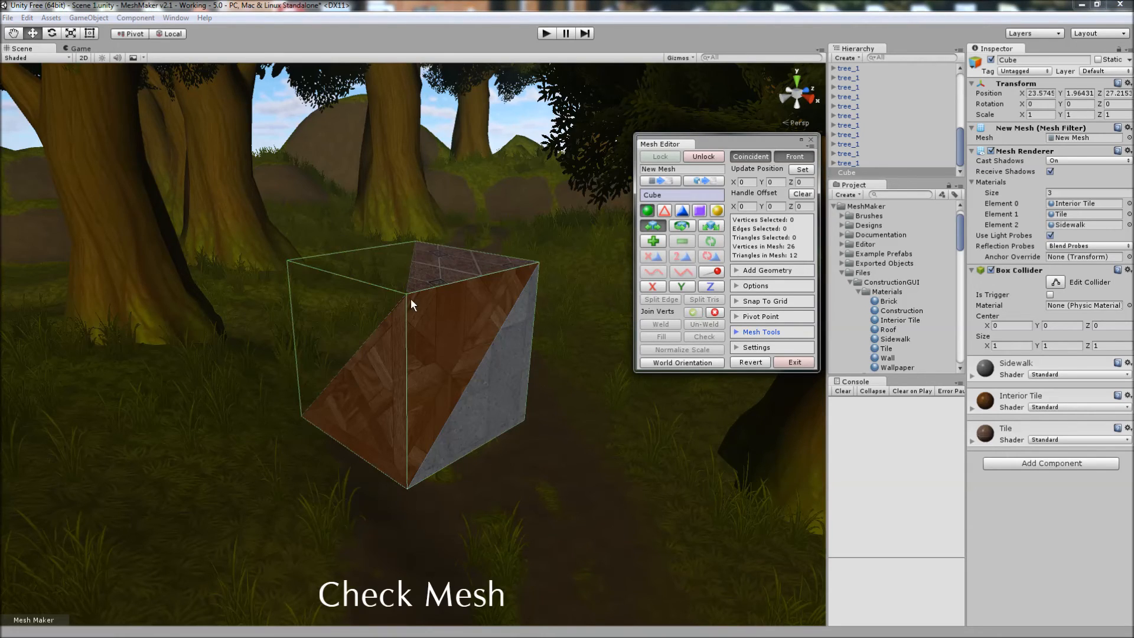
{"action": "mouse_move", "coordinate": [409, 317]}
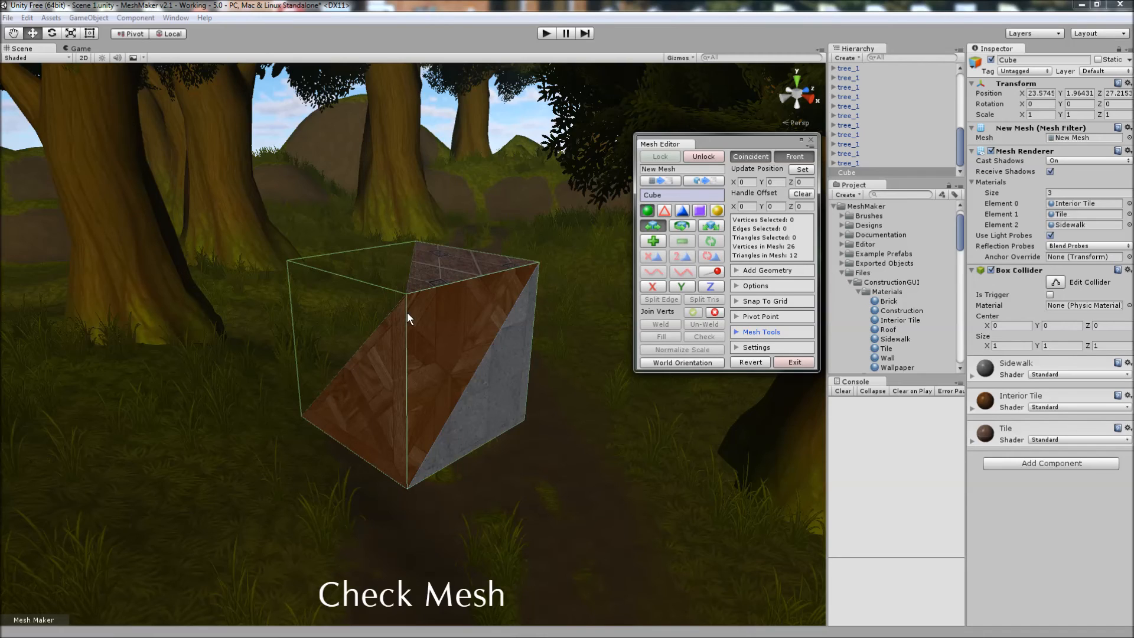
{"action": "mouse_move", "coordinate": [644, 324]}
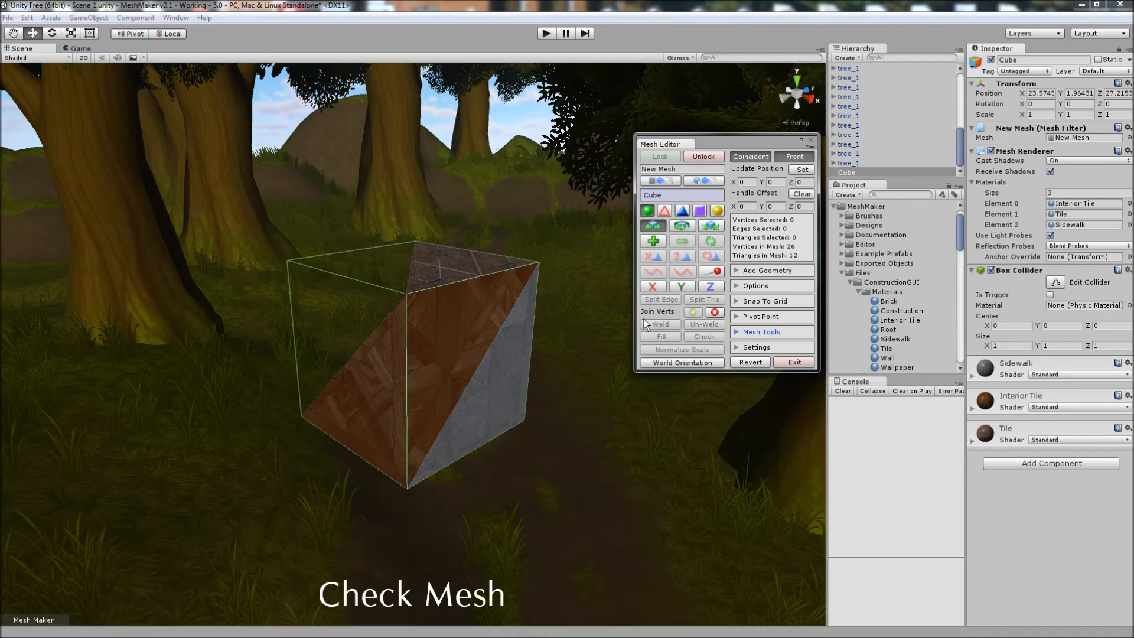
{"action": "mouse_move", "coordinate": [693, 352]}
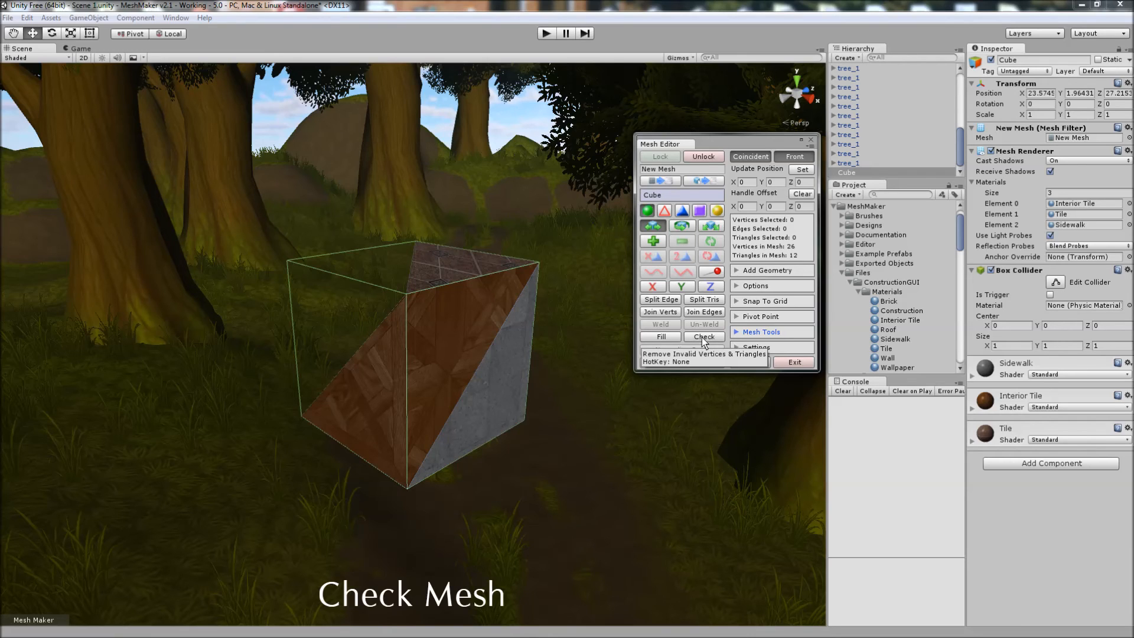
{"action": "left_click", "coordinate": [703, 337]}
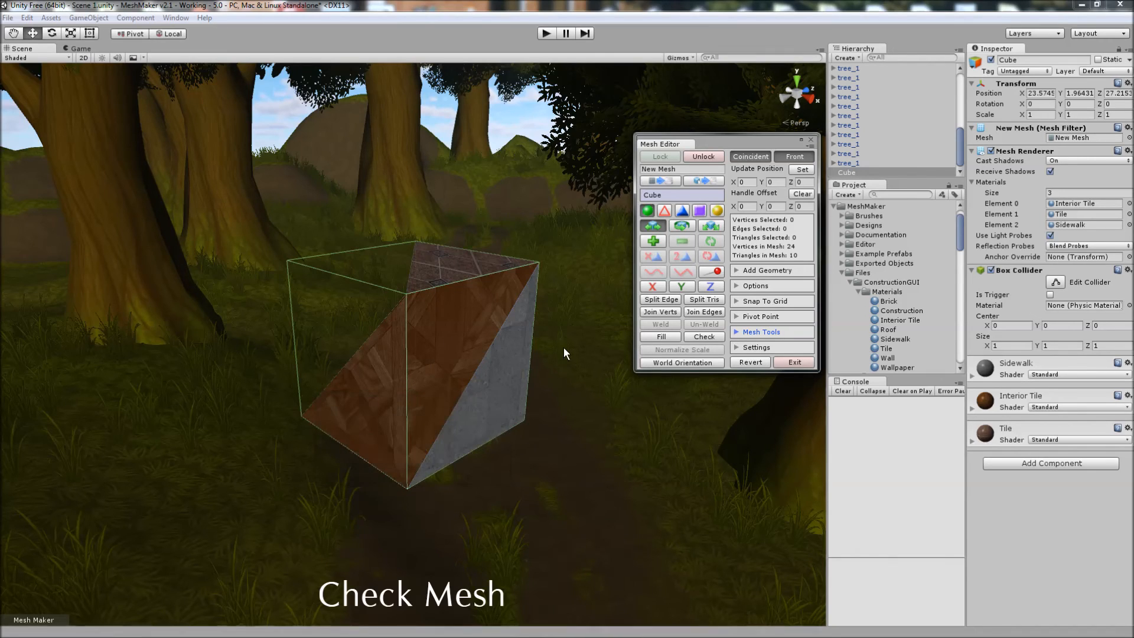
{"action": "left_click", "coordinate": [659, 336]}
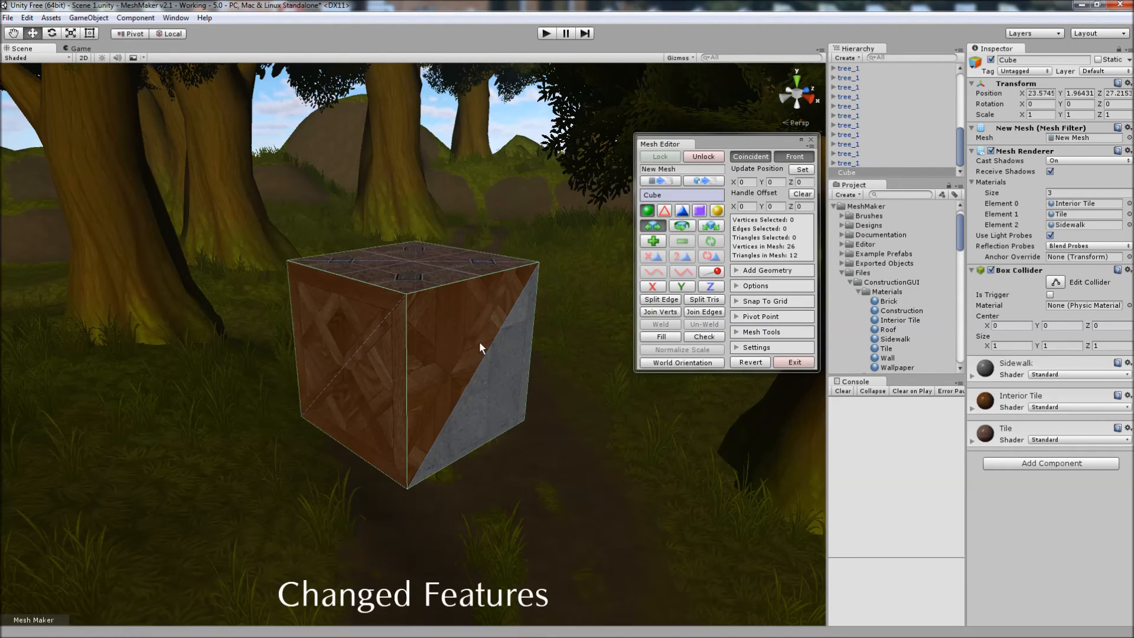
- Select the grey side triangle for extrusion and show the Snap To Grid settings
{"action": "left_click", "coordinate": [456, 333]}
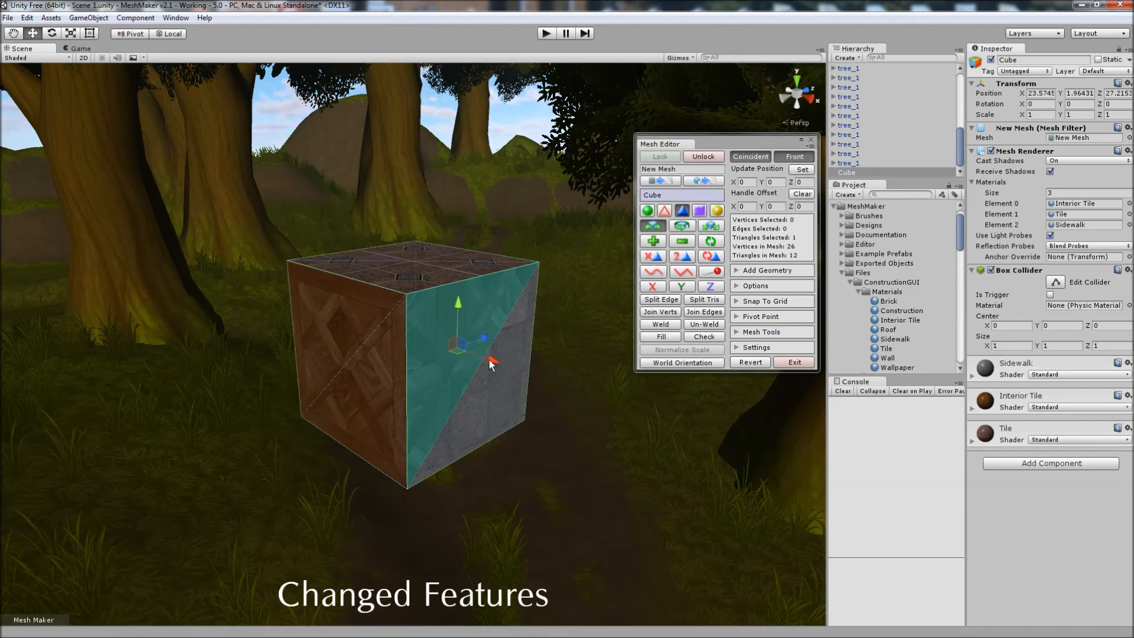
{"action": "mouse_move", "coordinate": [447, 344]}
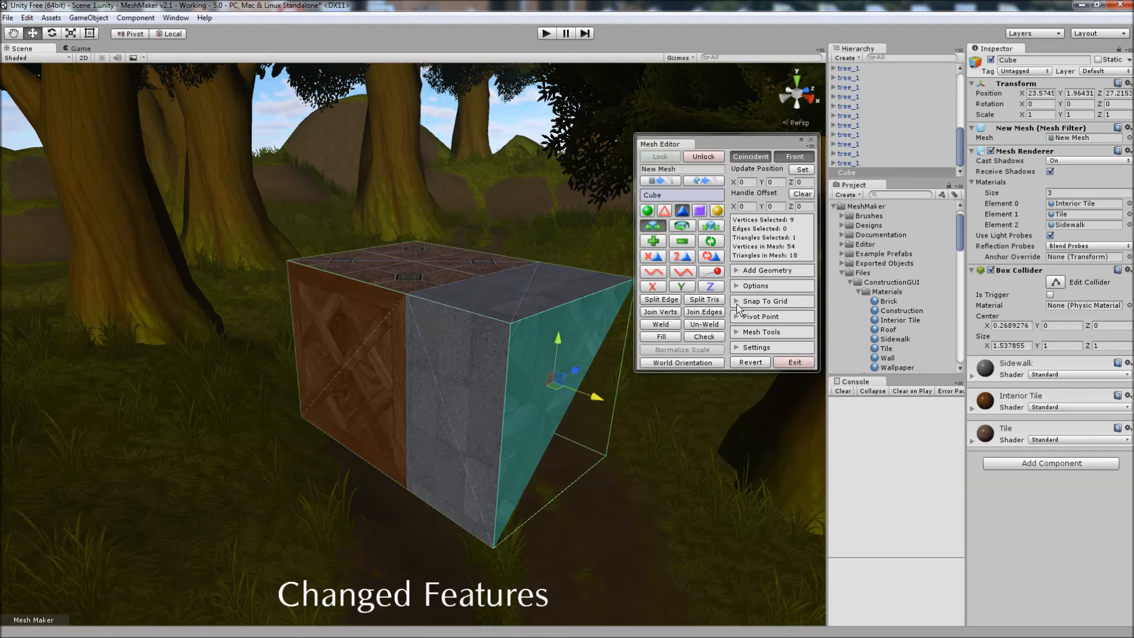
{"action": "left_click", "coordinate": [764, 301]}
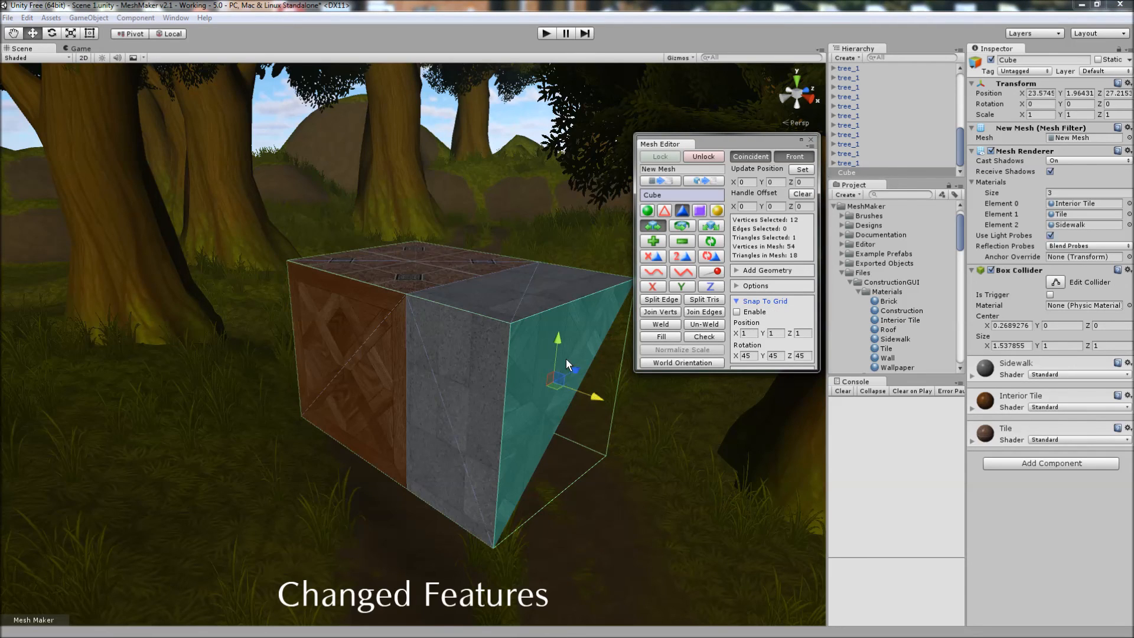
{"action": "mouse_move", "coordinate": [601, 401]}
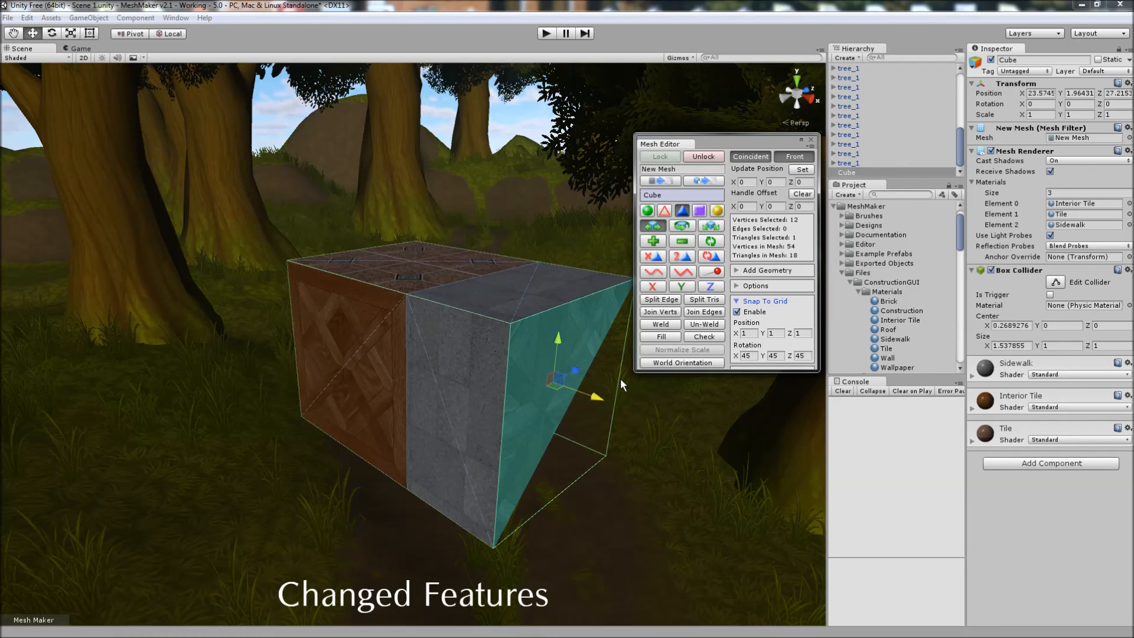
{"action": "mouse_move", "coordinate": [563, 343]}
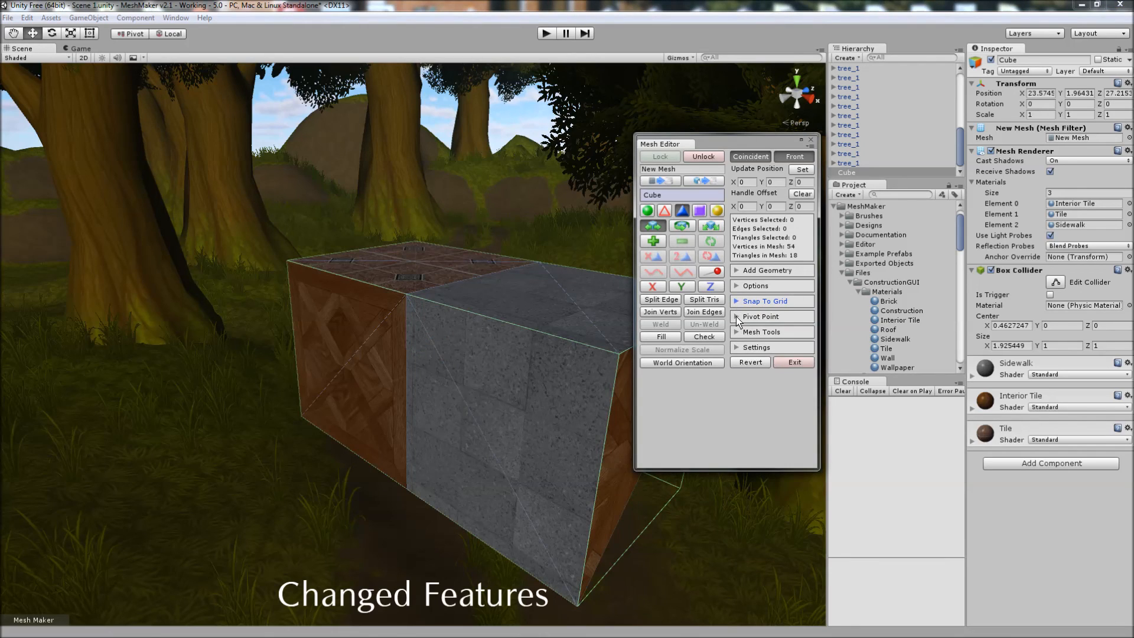
- Rotate the block's pivot backward around X to 321 degrees, then hide the pivot settings
{"action": "left_click", "coordinate": [759, 317]}
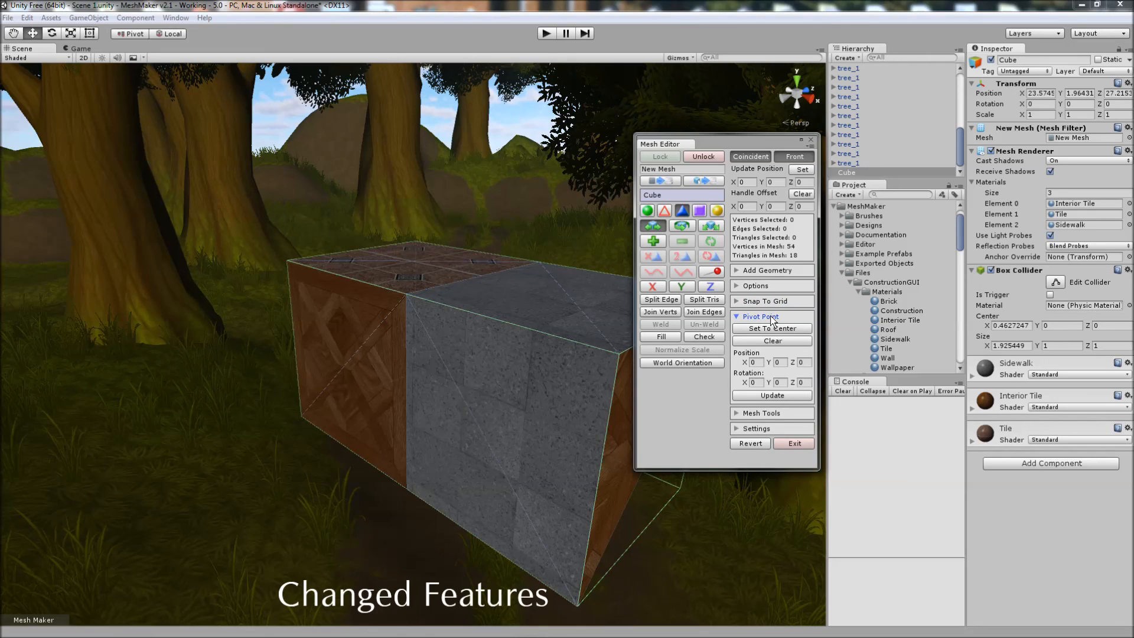
{"action": "left_click", "coordinate": [759, 316]}
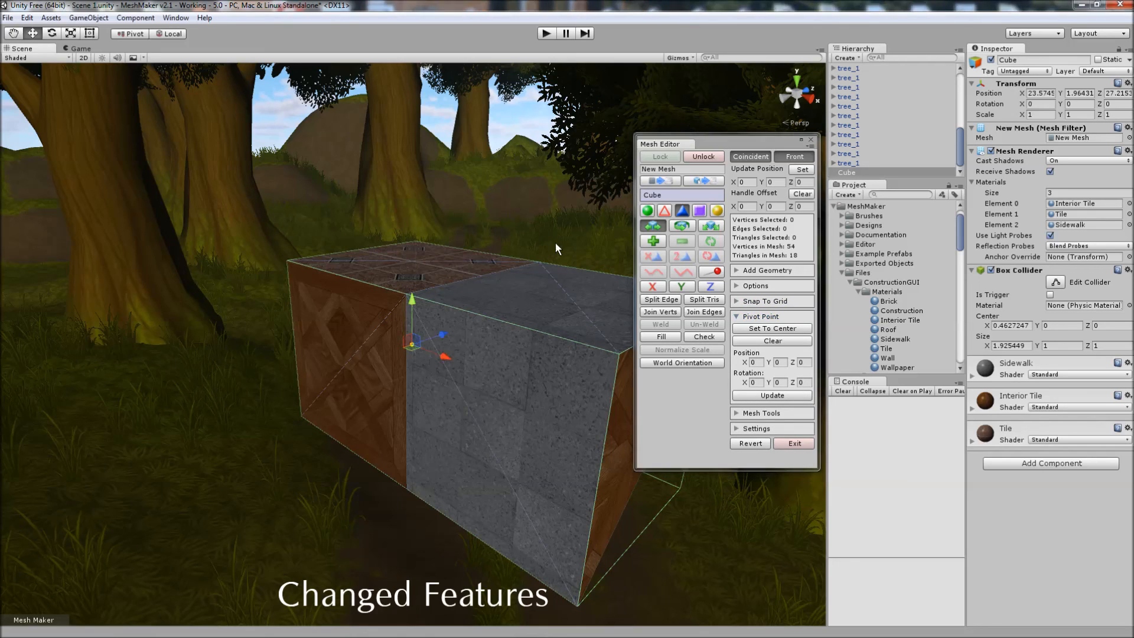
{"action": "mouse_move", "coordinate": [412, 350]}
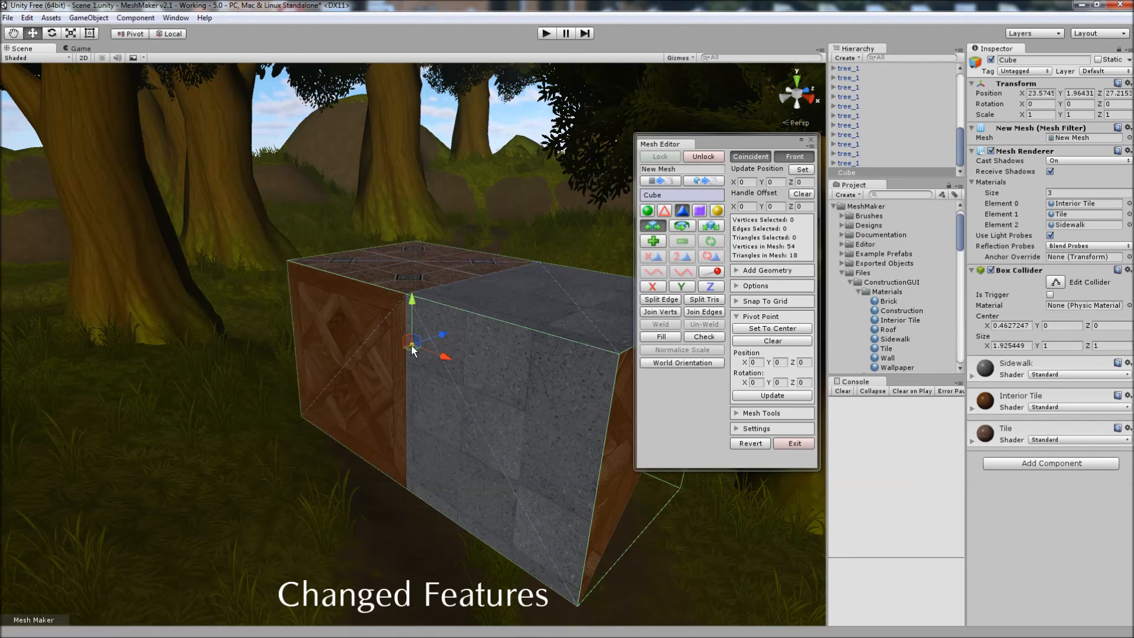
{"action": "left_click_drag", "start_coordinate": [413, 343], "coordinate": [413, 279]}
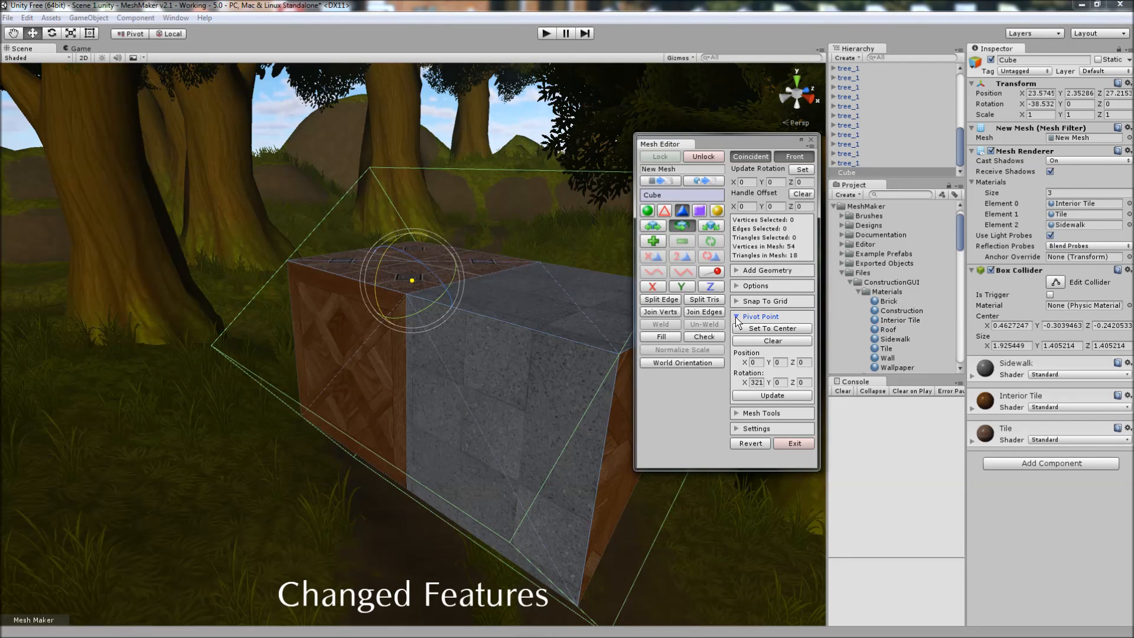
{"action": "left_click", "coordinate": [759, 317]}
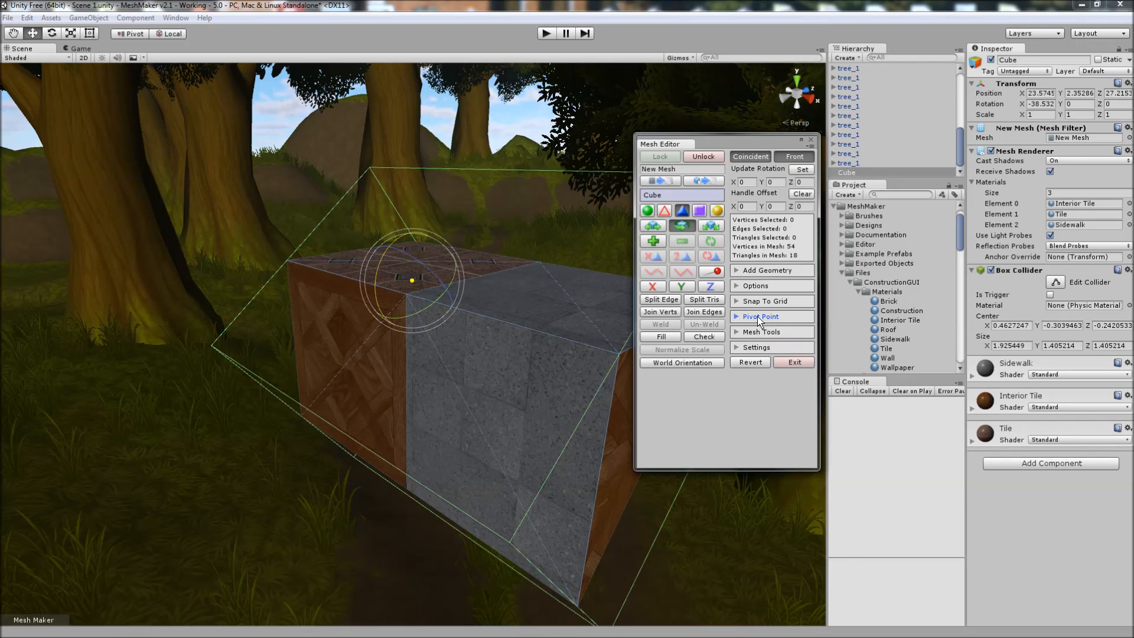
{"action": "left_click", "coordinate": [759, 316]}
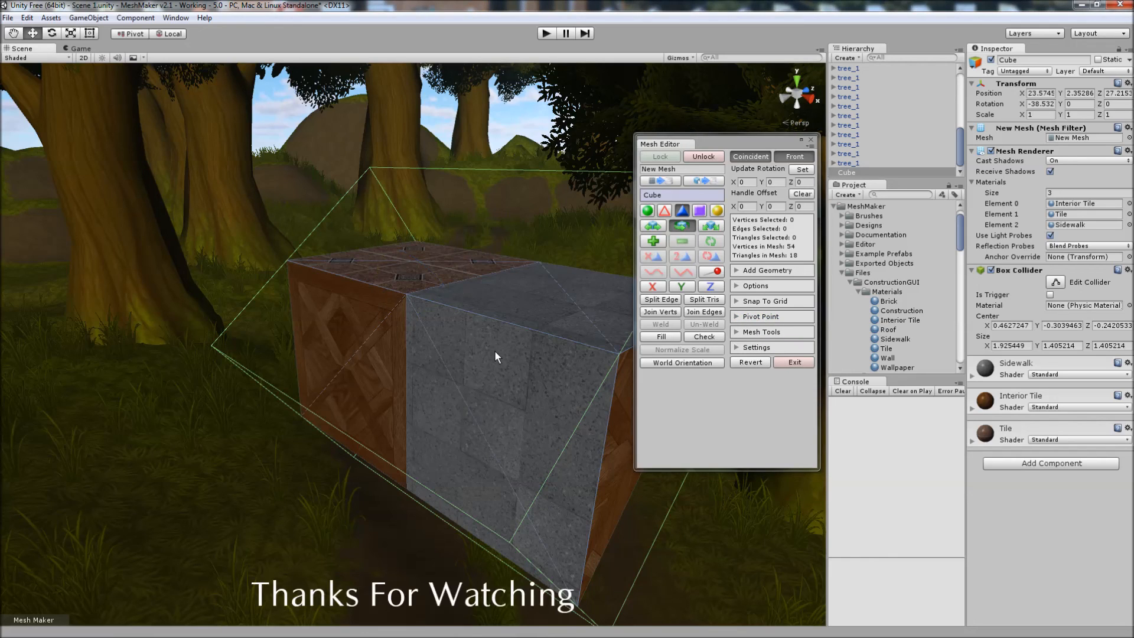